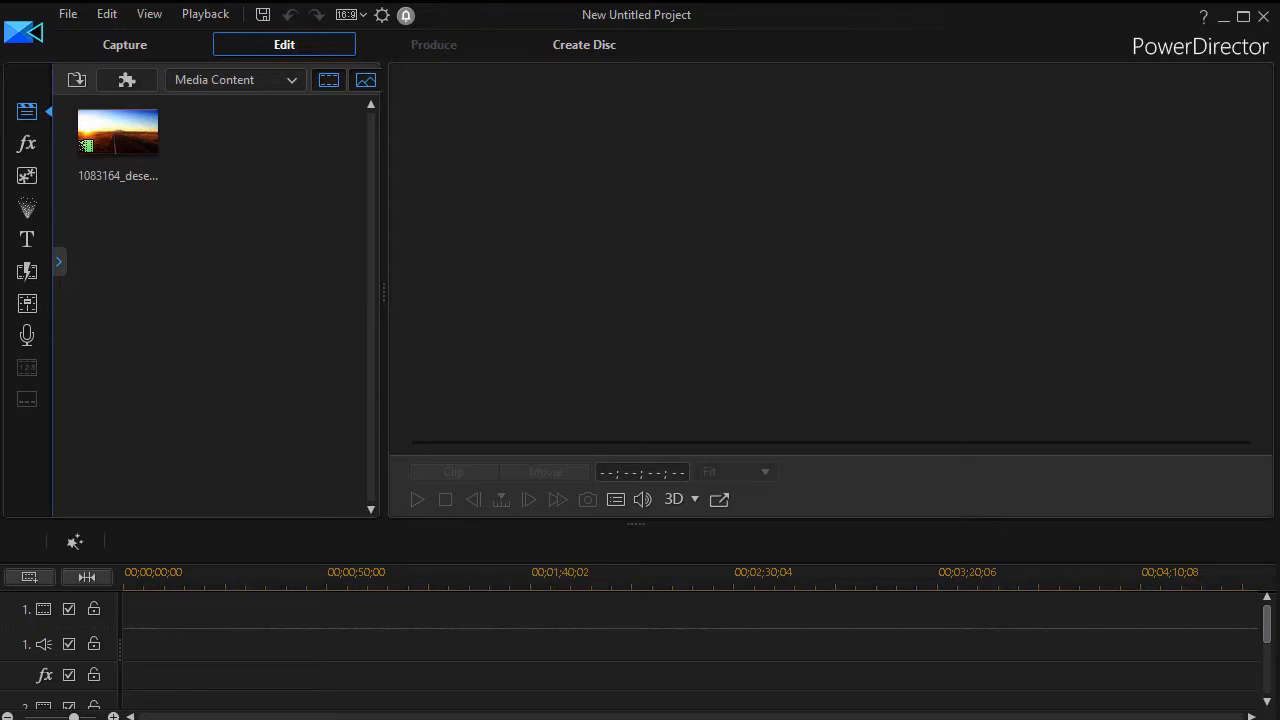
mouse_move(218, 281)
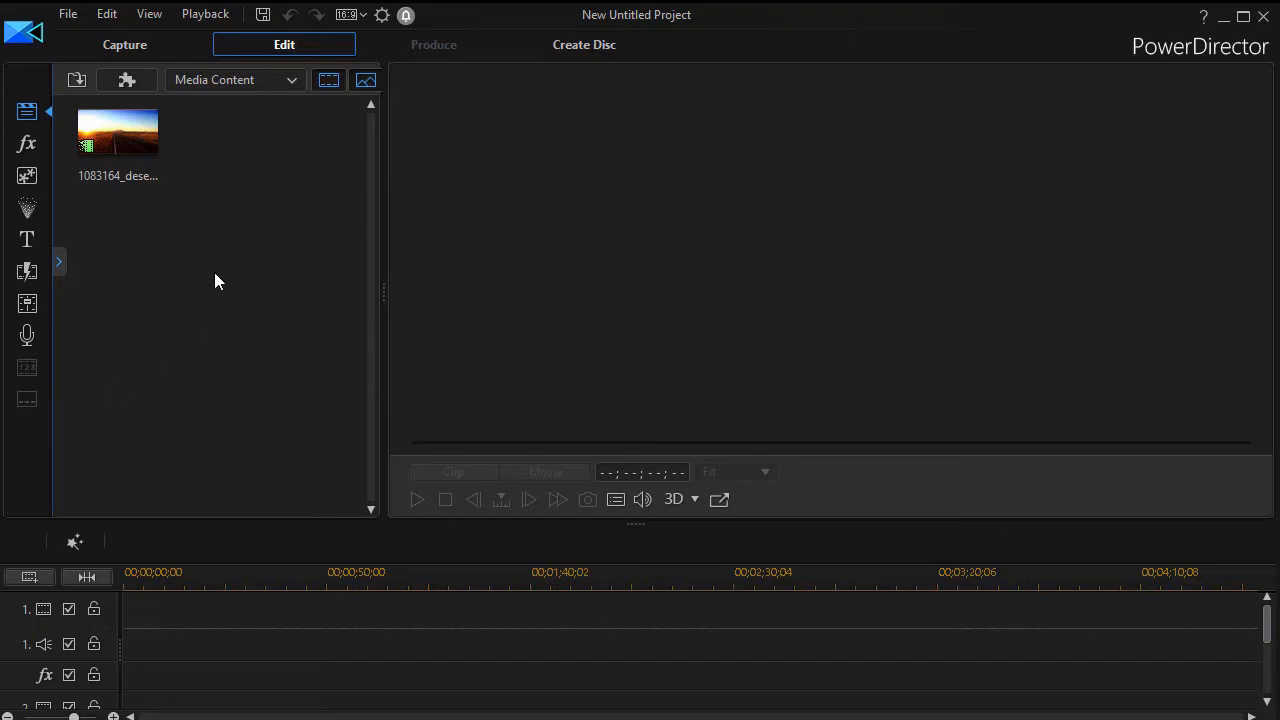
mouse_move(68, 20)
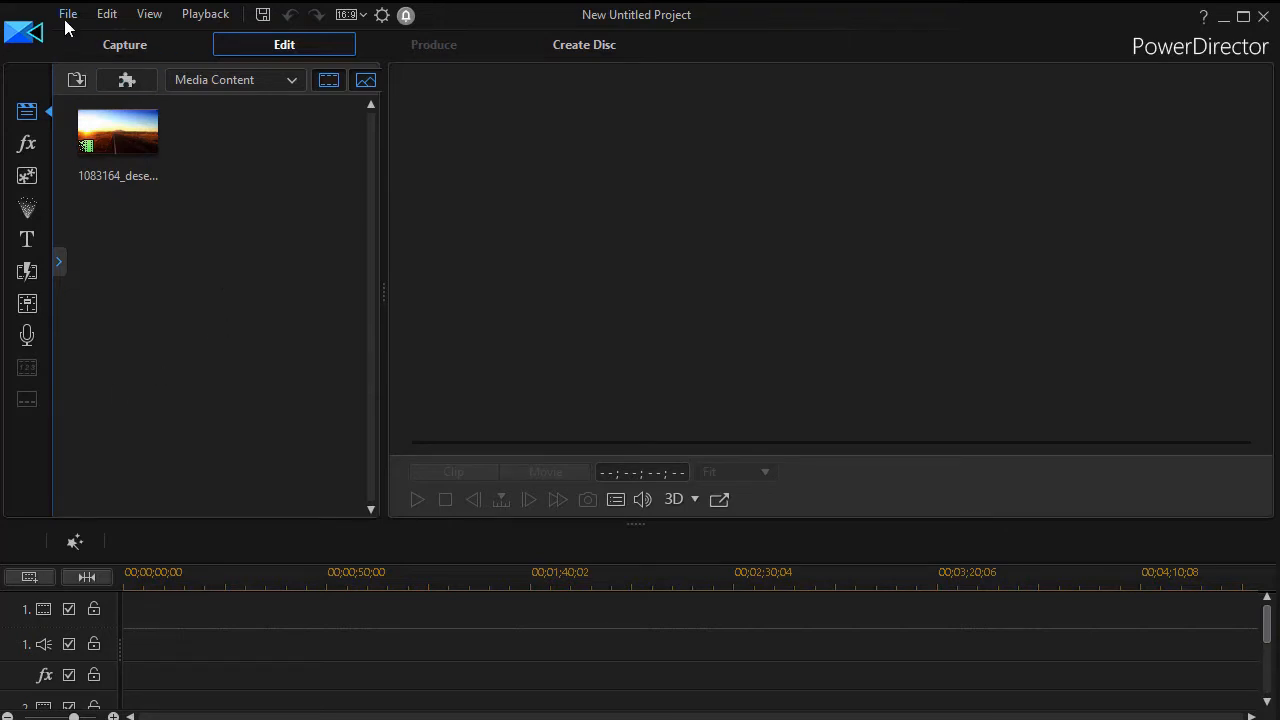
Step: Open Batch Produce from the File menu, showing an empty production queue
click(68, 13)
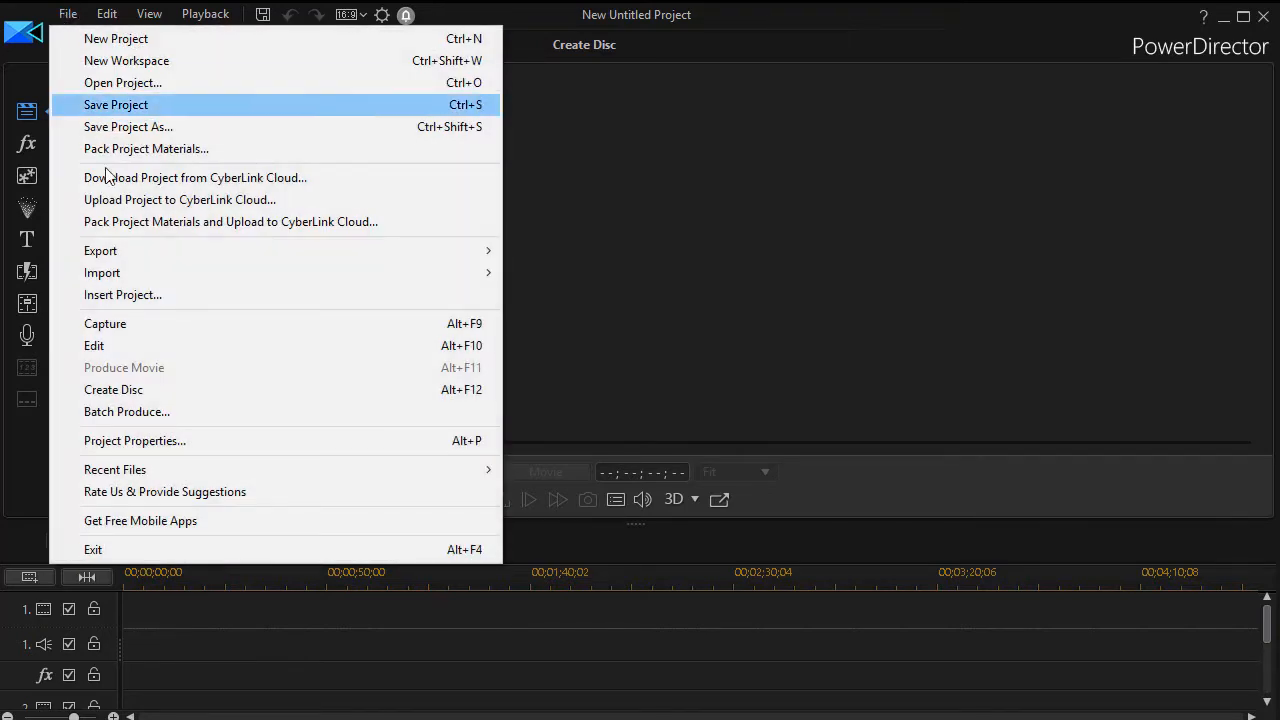
mouse_move(125, 411)
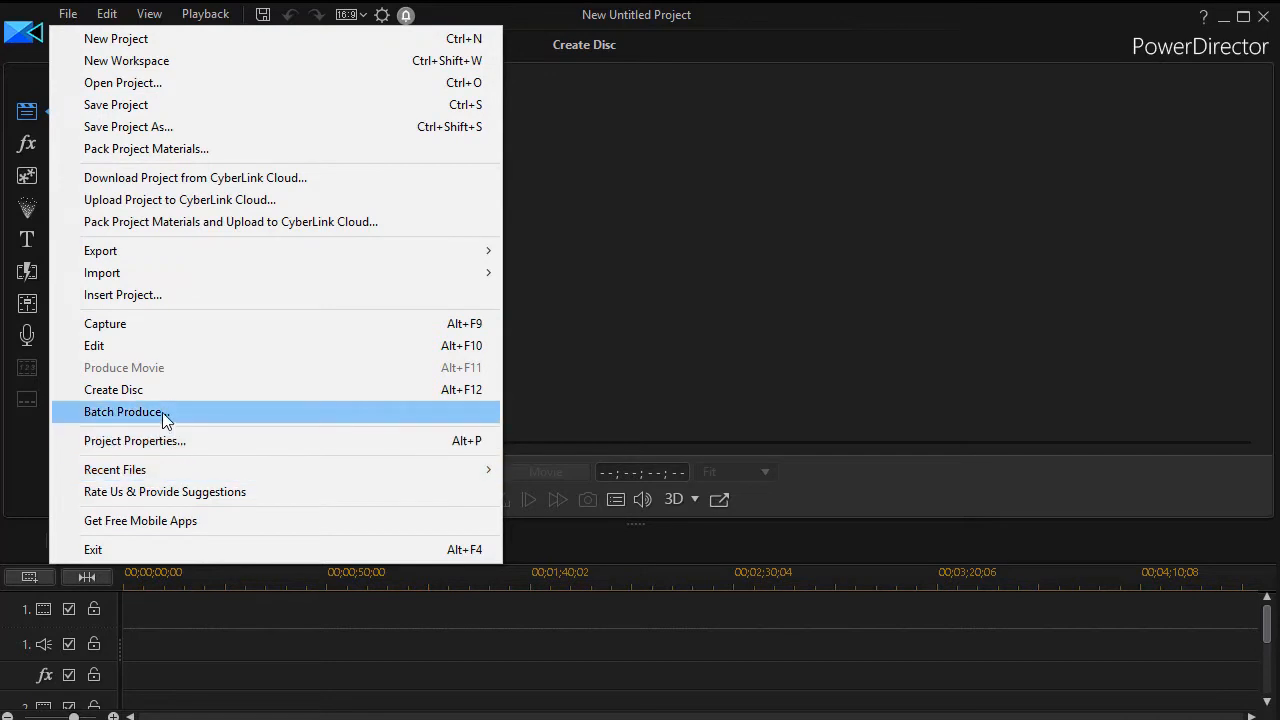
click(122, 411)
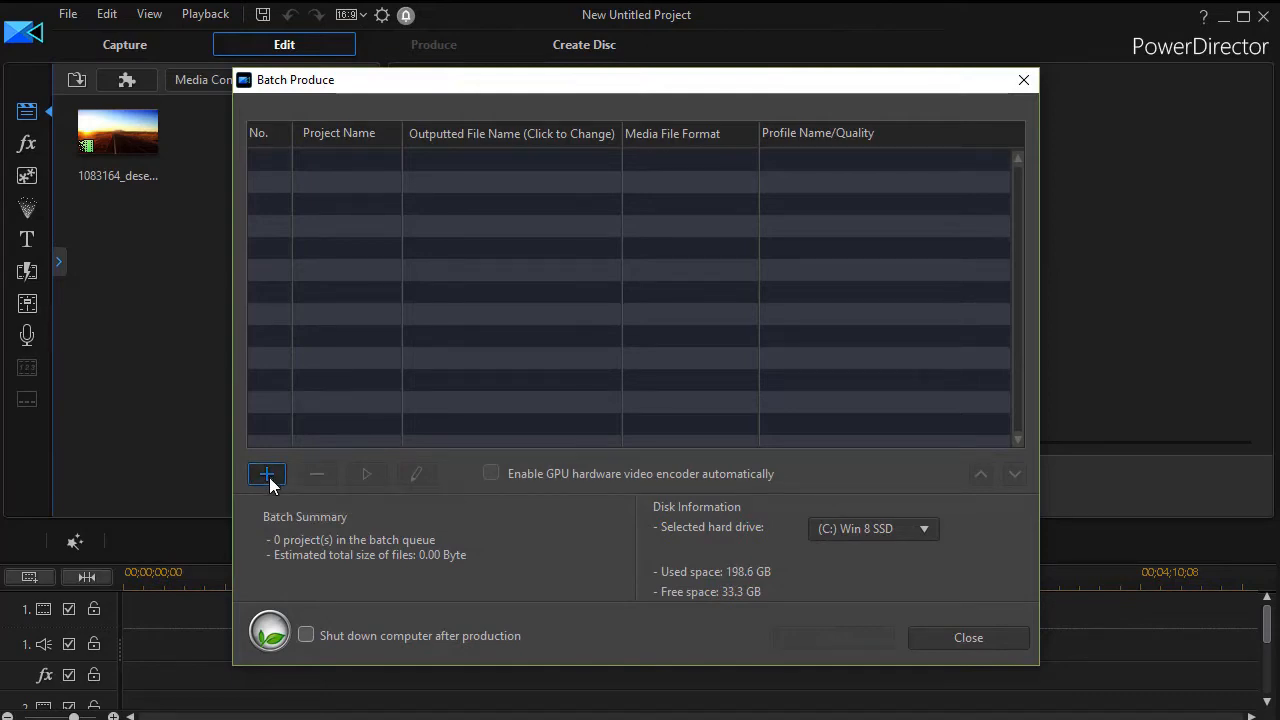
Step: Add Overland Park 1 through 3 from the Summer Project folder to the batch queue
click(266, 473)
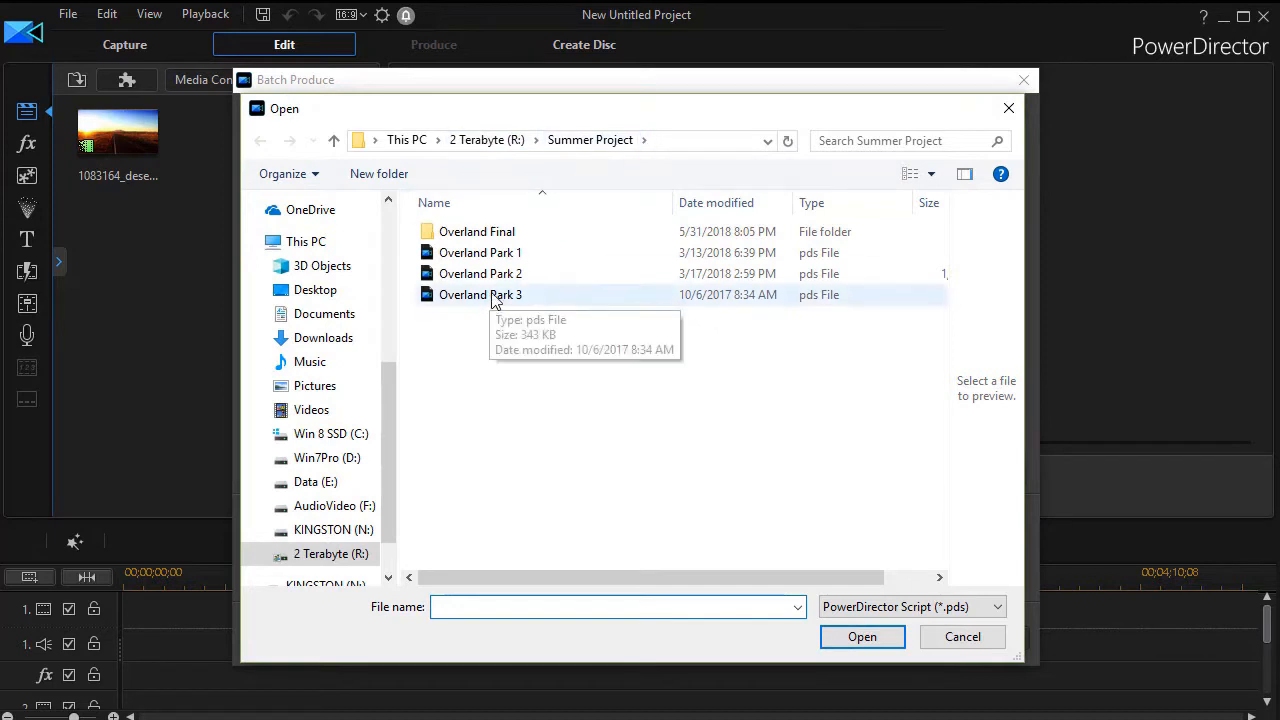
click(480, 252)
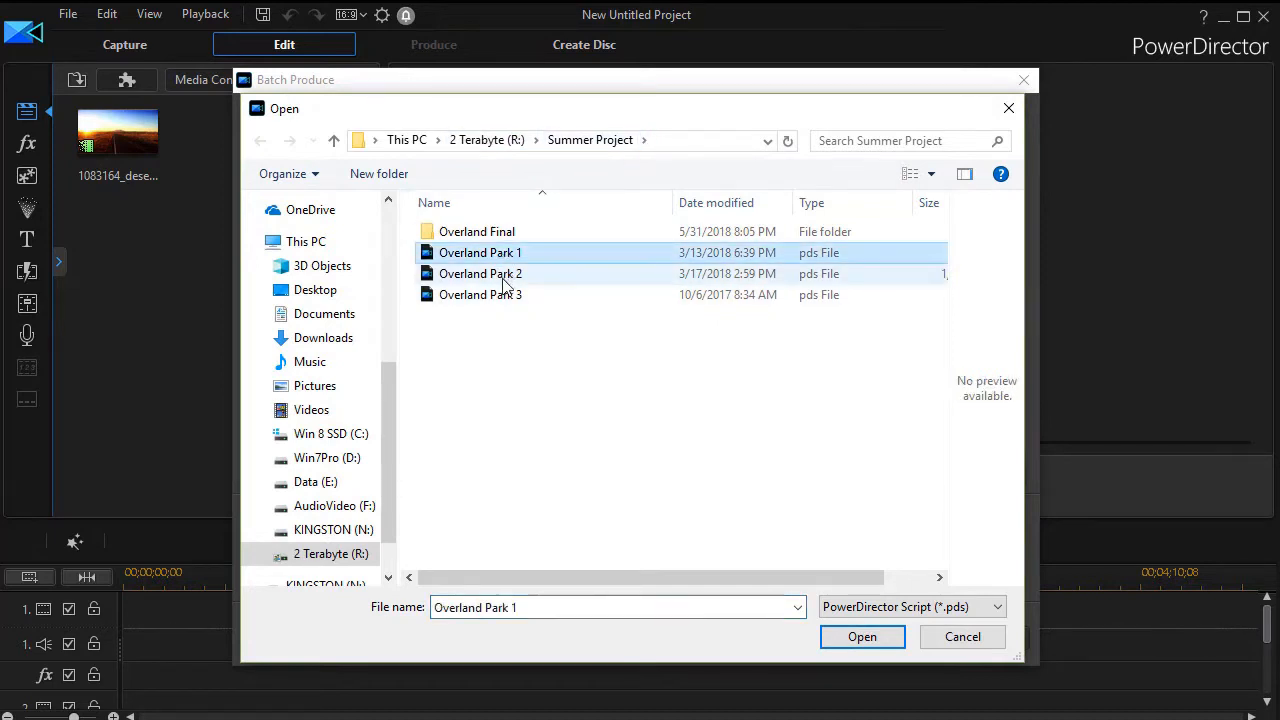
click(480, 294)
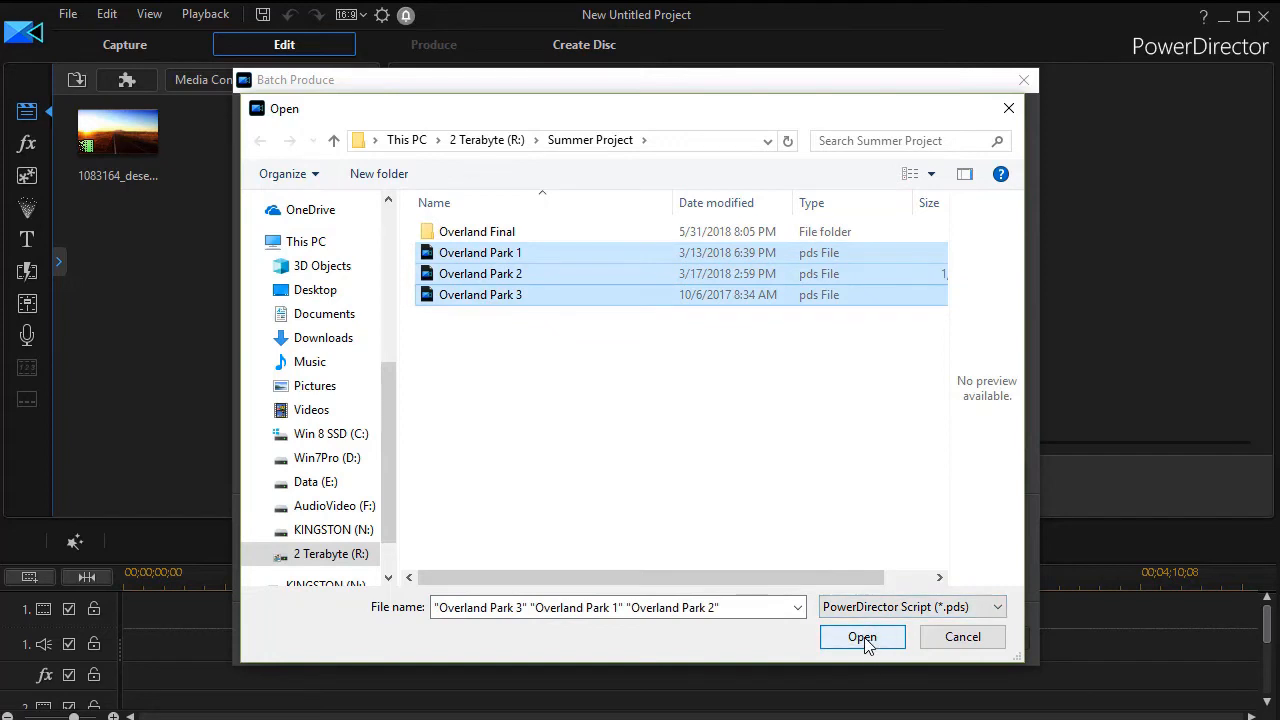
click(862, 637)
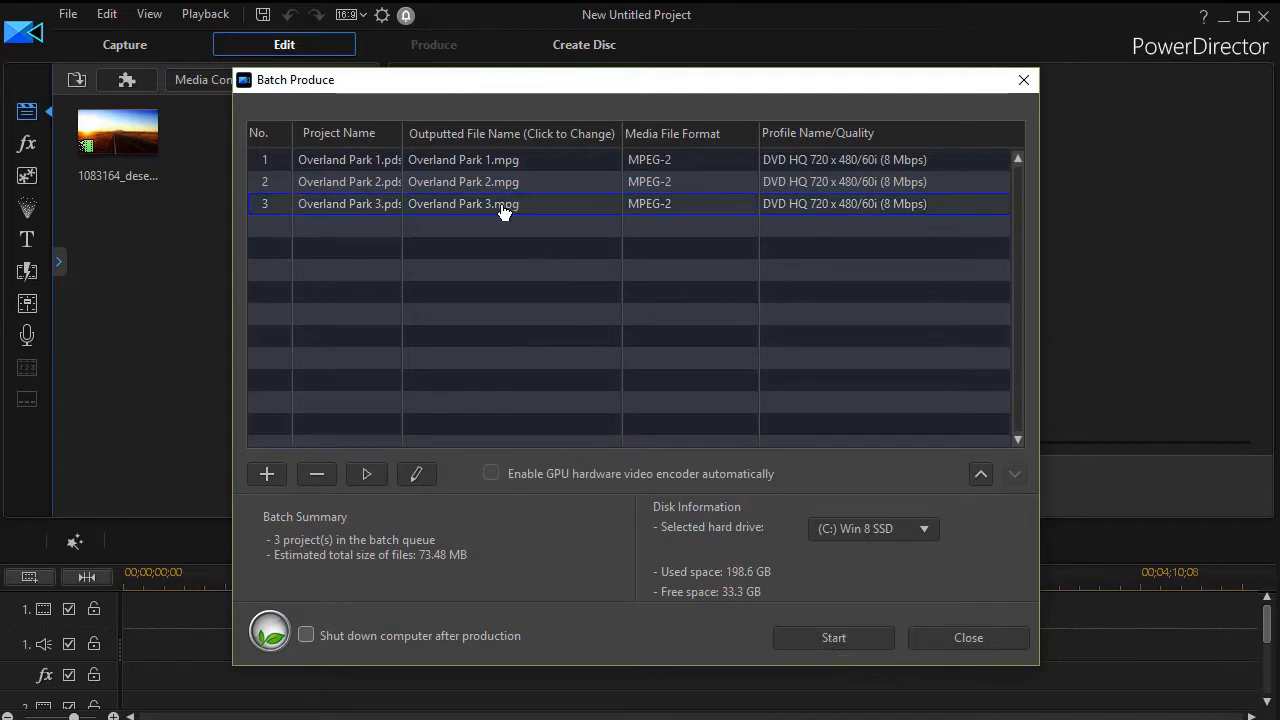
mouse_move(533, 211)
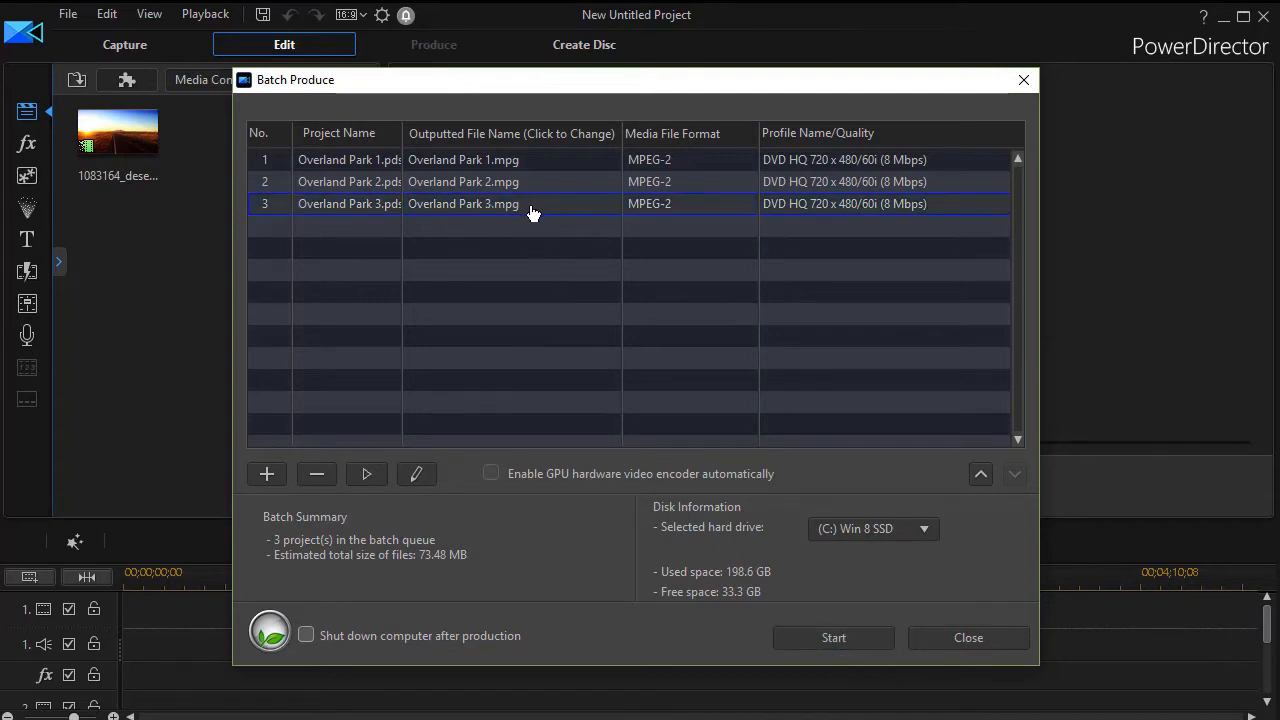
mouse_move(472, 207)
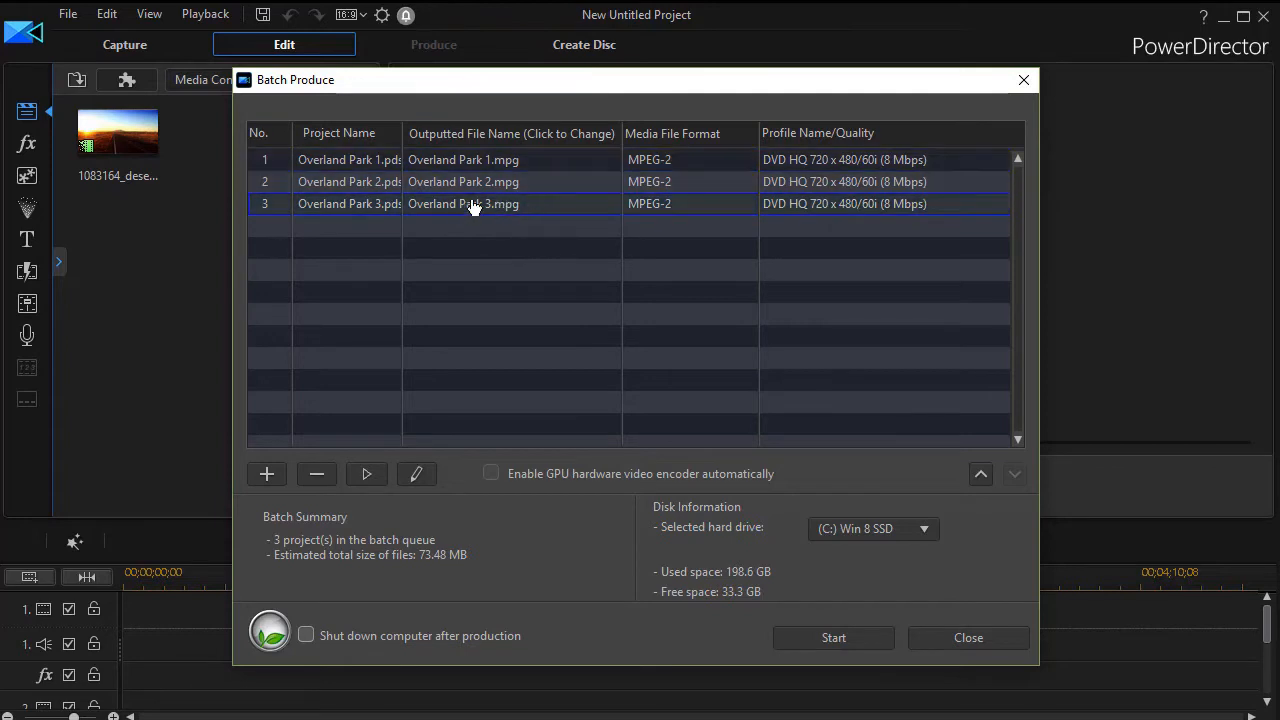
mouse_move(518, 238)
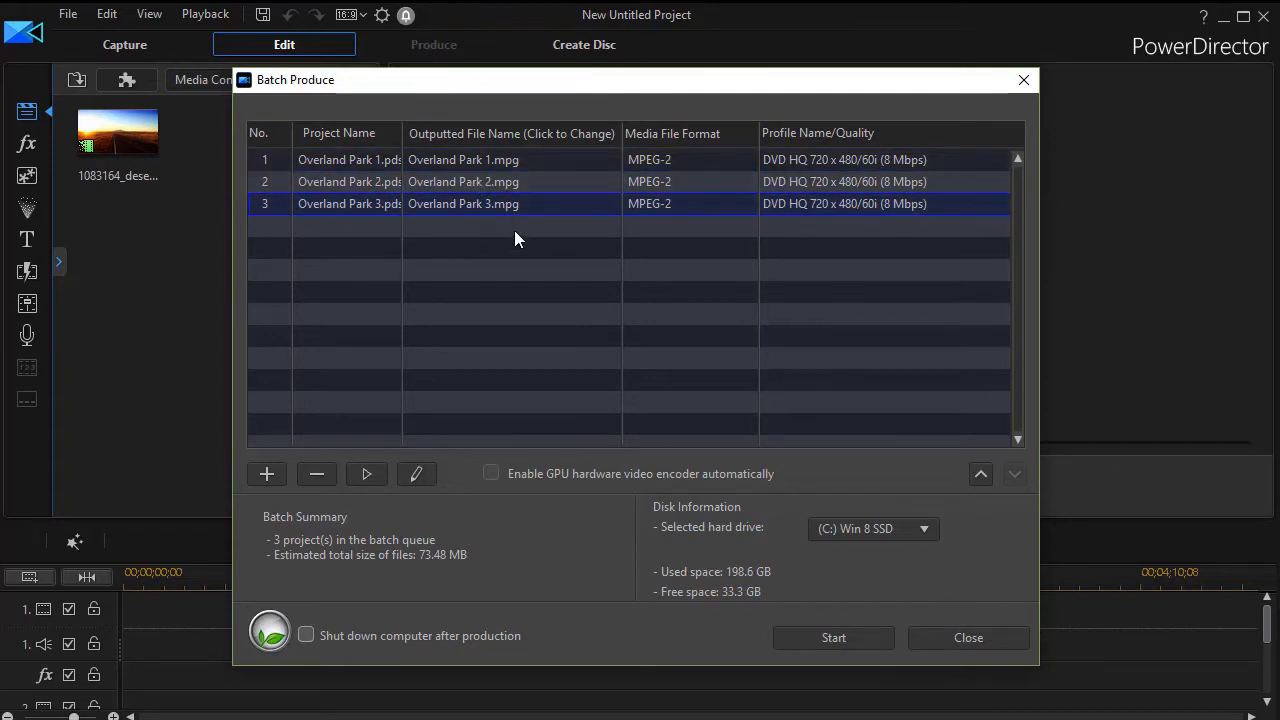
mouse_move(531, 204)
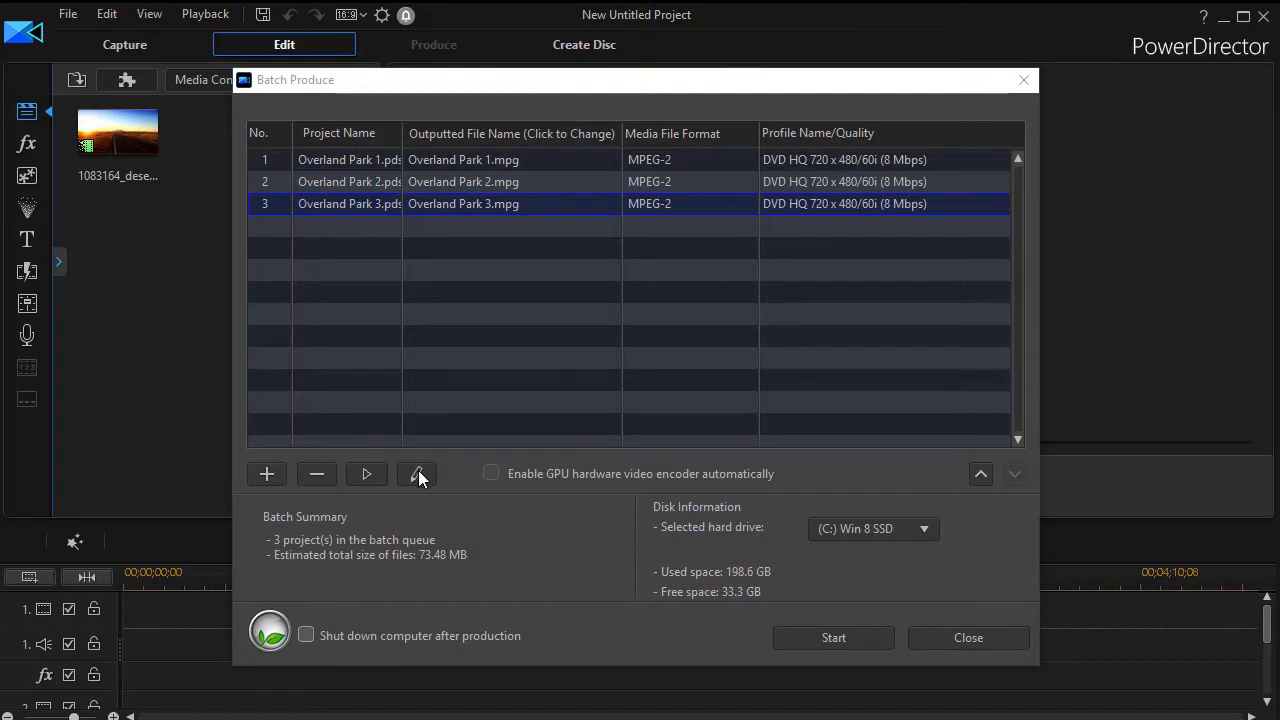
click(419, 473)
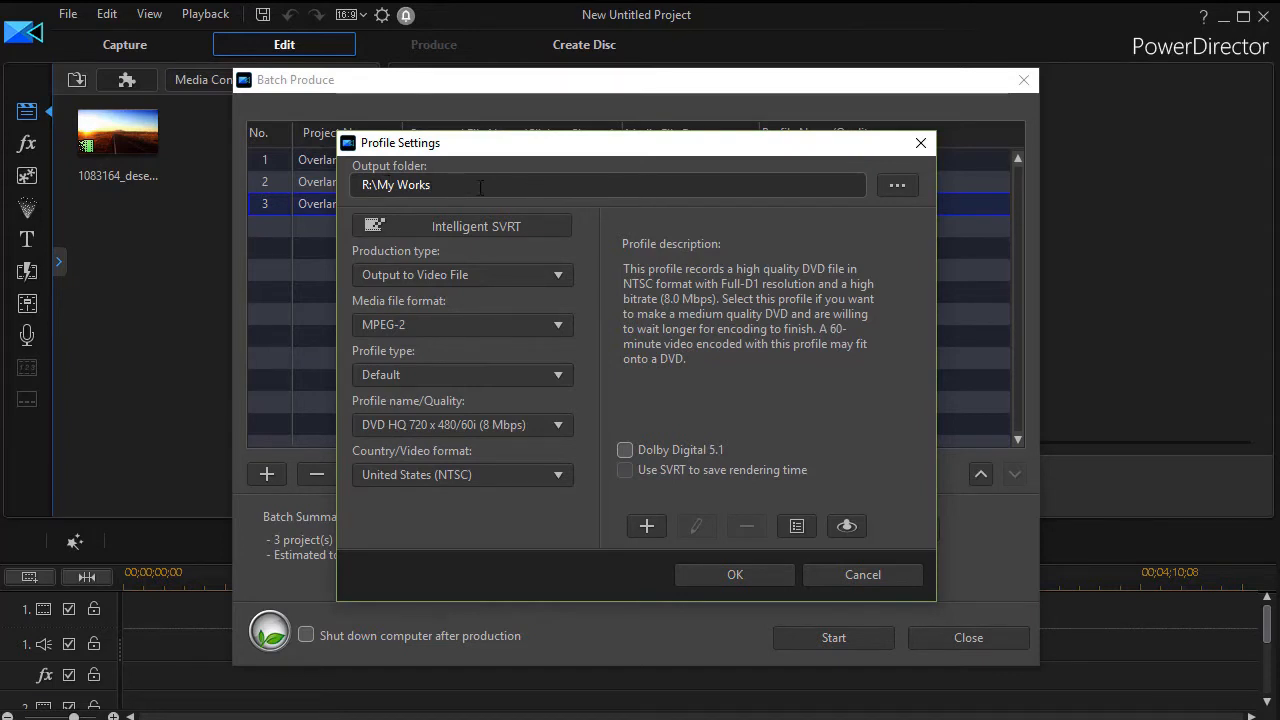
mouse_move(897, 185)
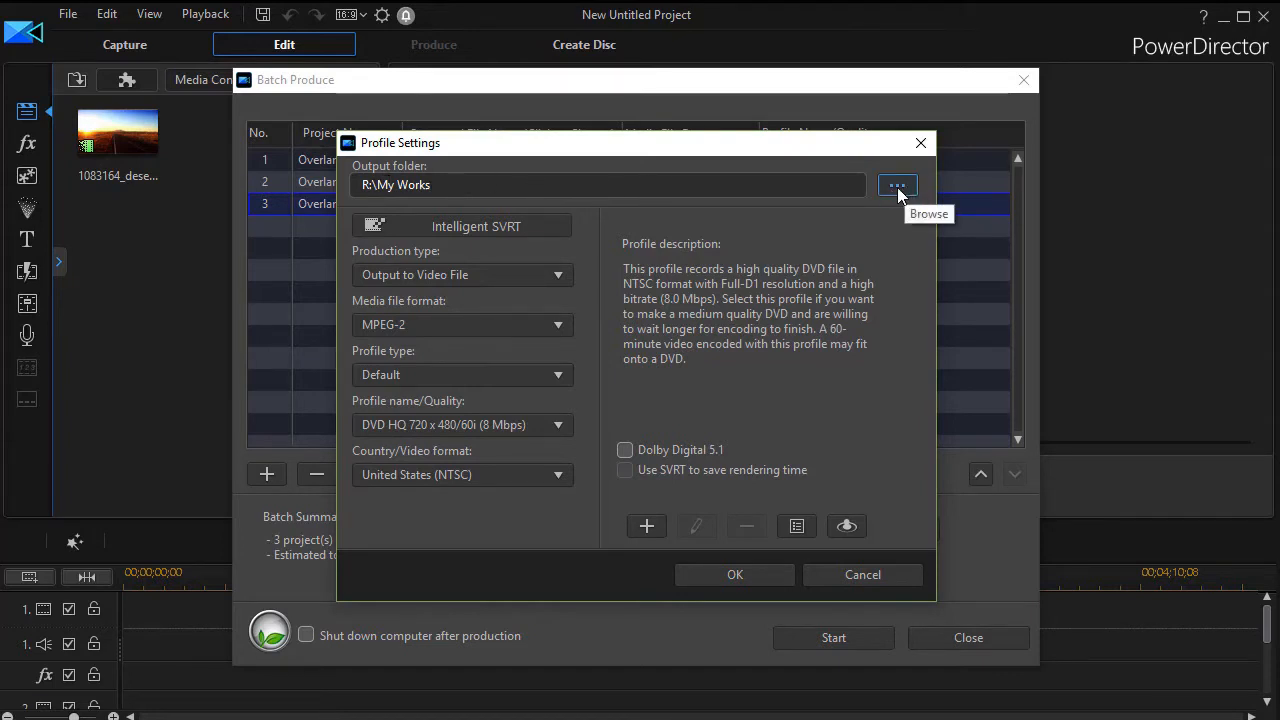
click(896, 185)
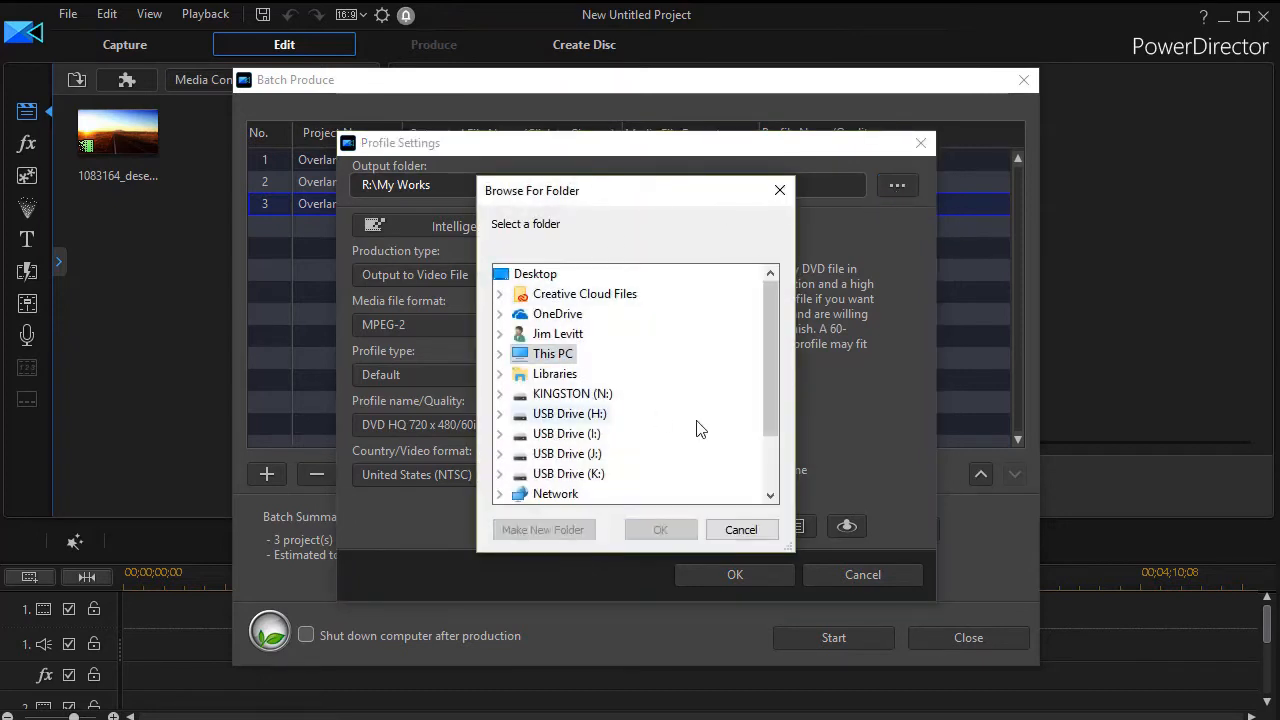
mouse_move(741, 530)
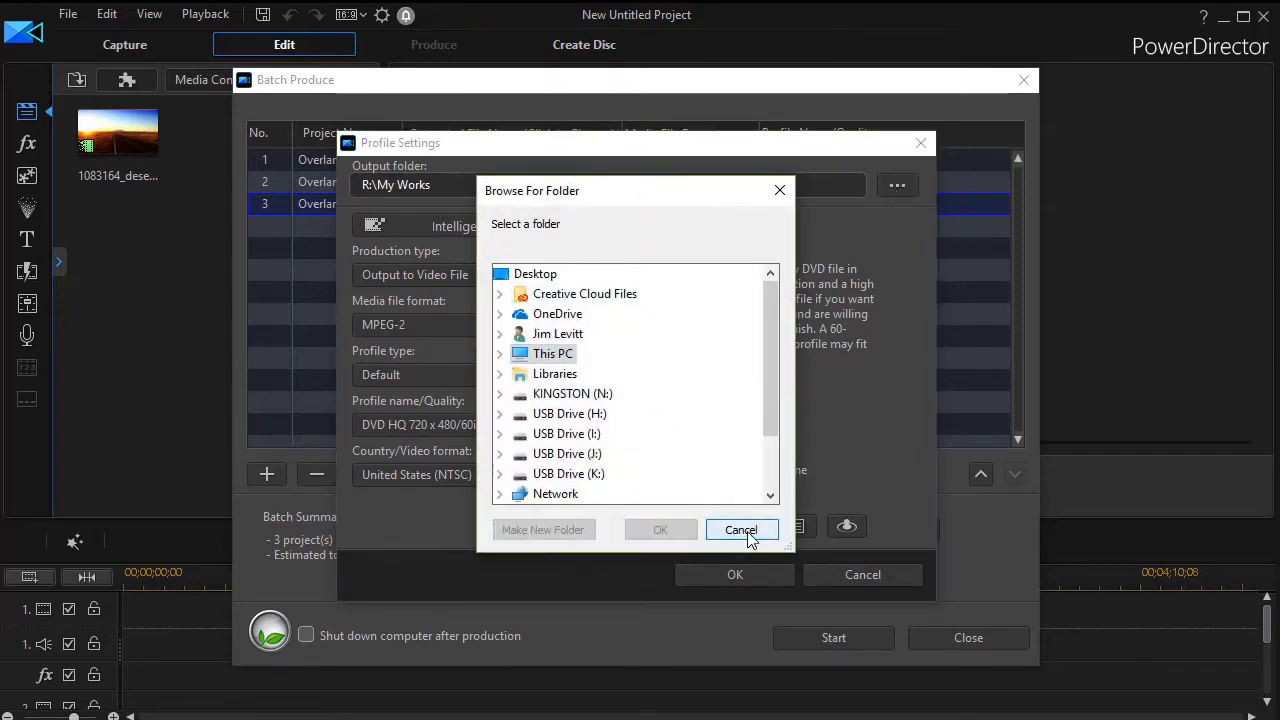
click(741, 529)
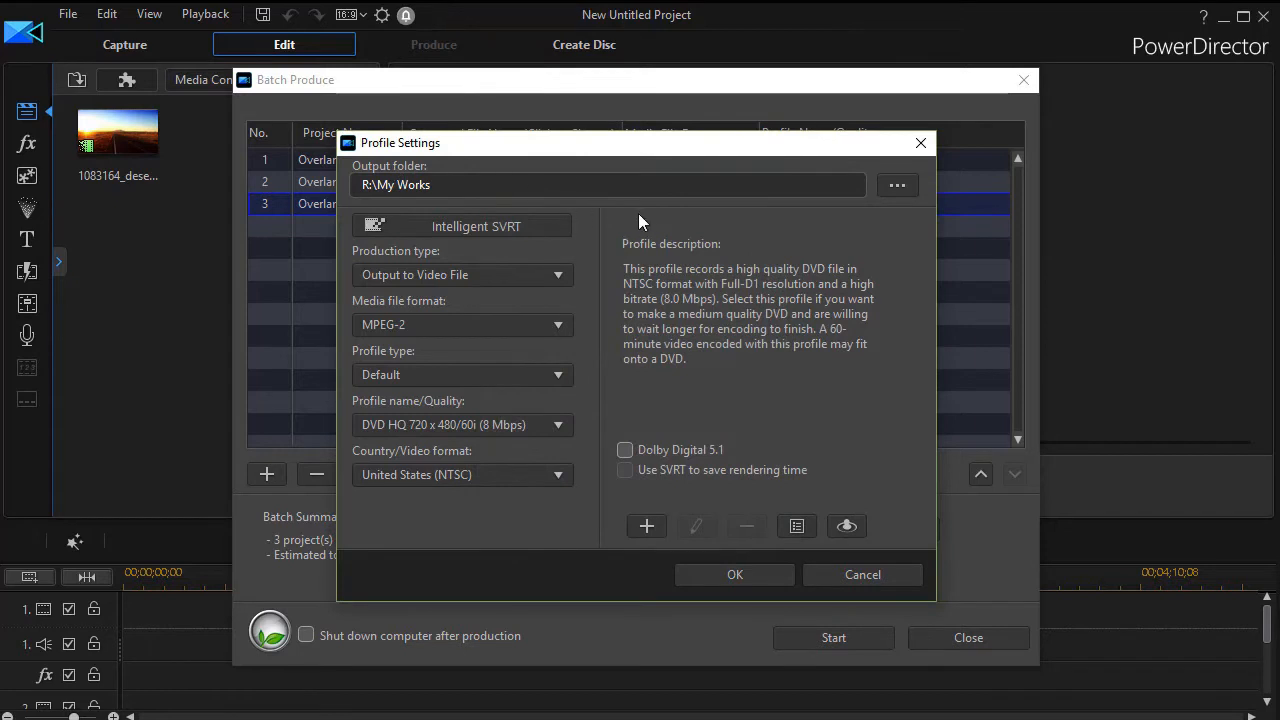
mouse_move(624, 195)
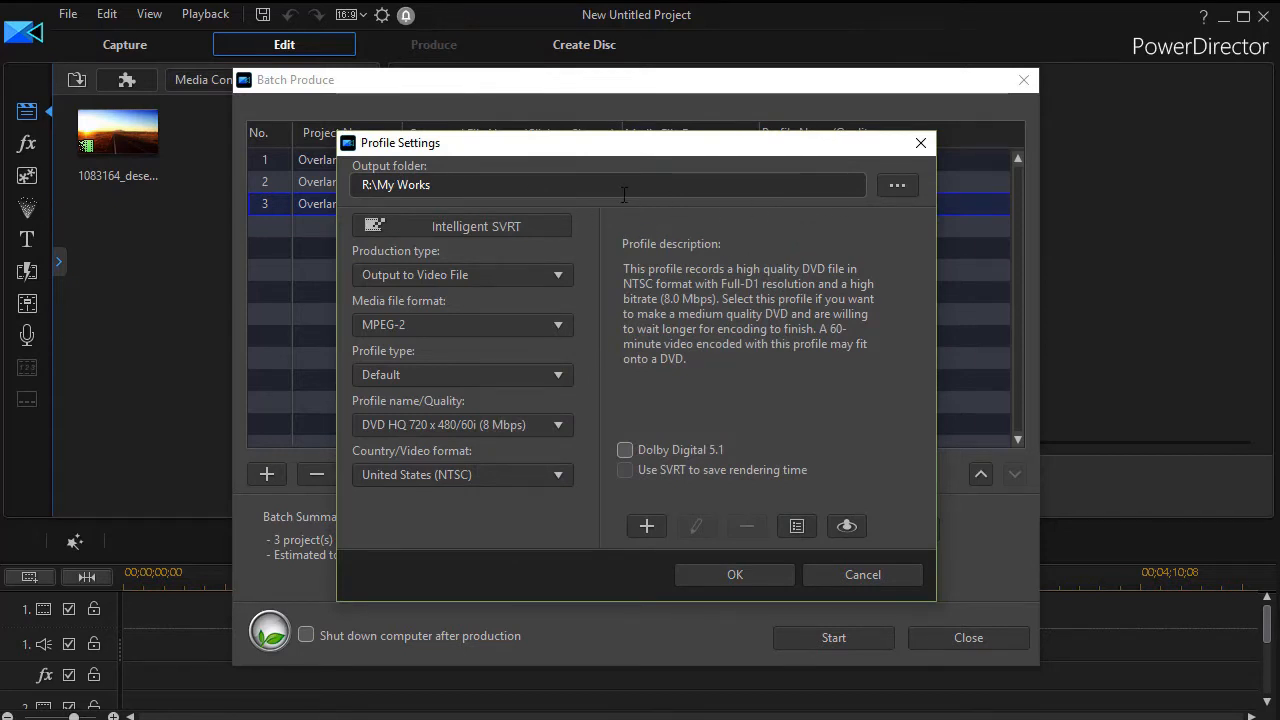
mouse_move(782, 230)
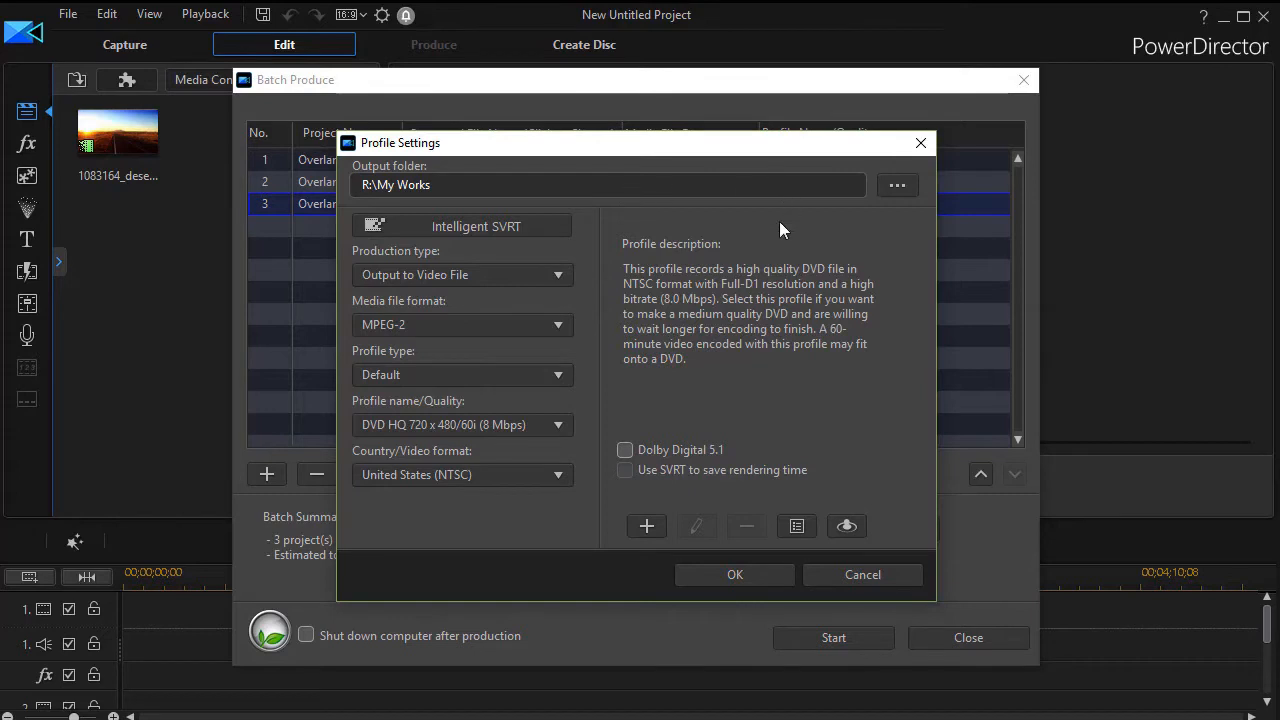
mouse_move(703, 150)
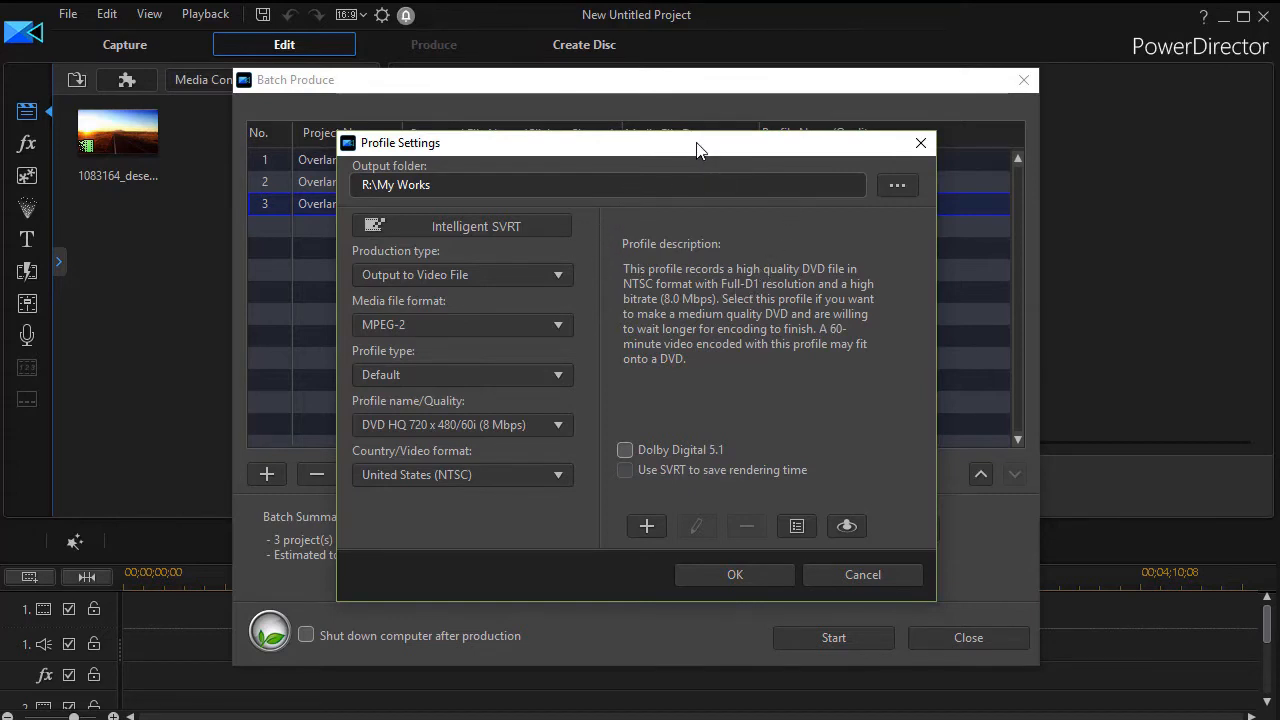
mouse_move(490, 200)
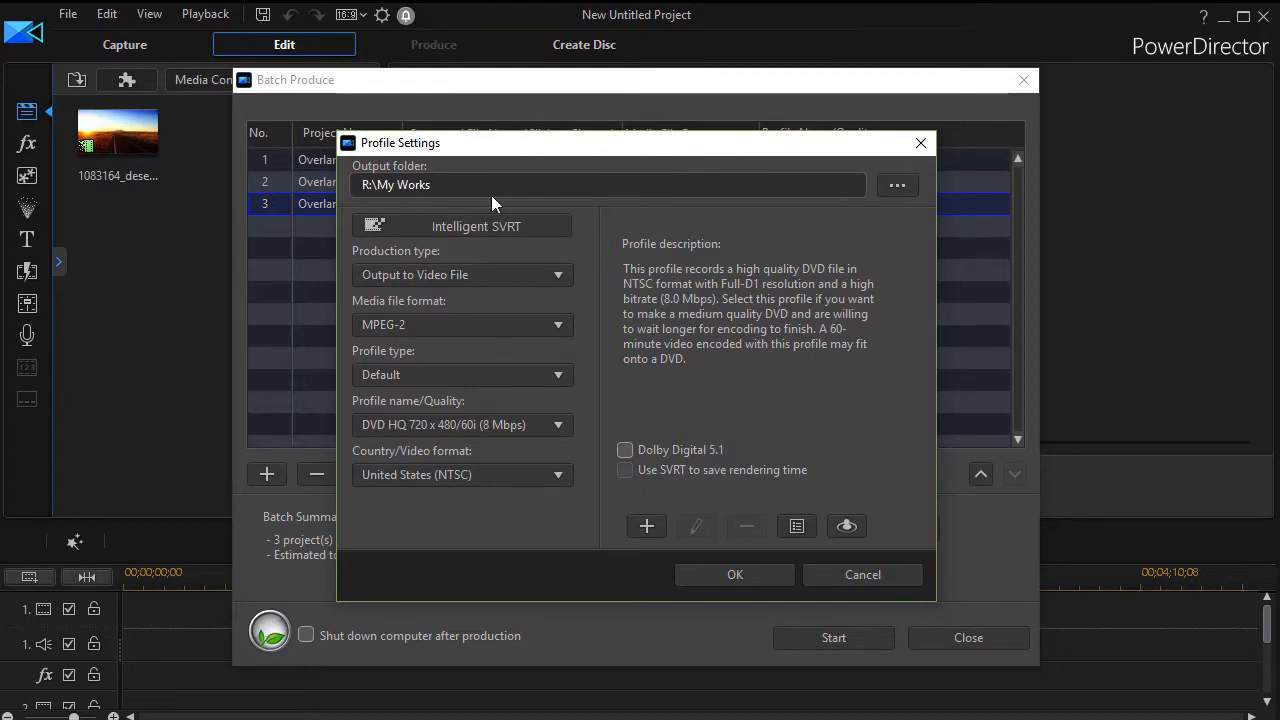
mouse_move(838, 572)
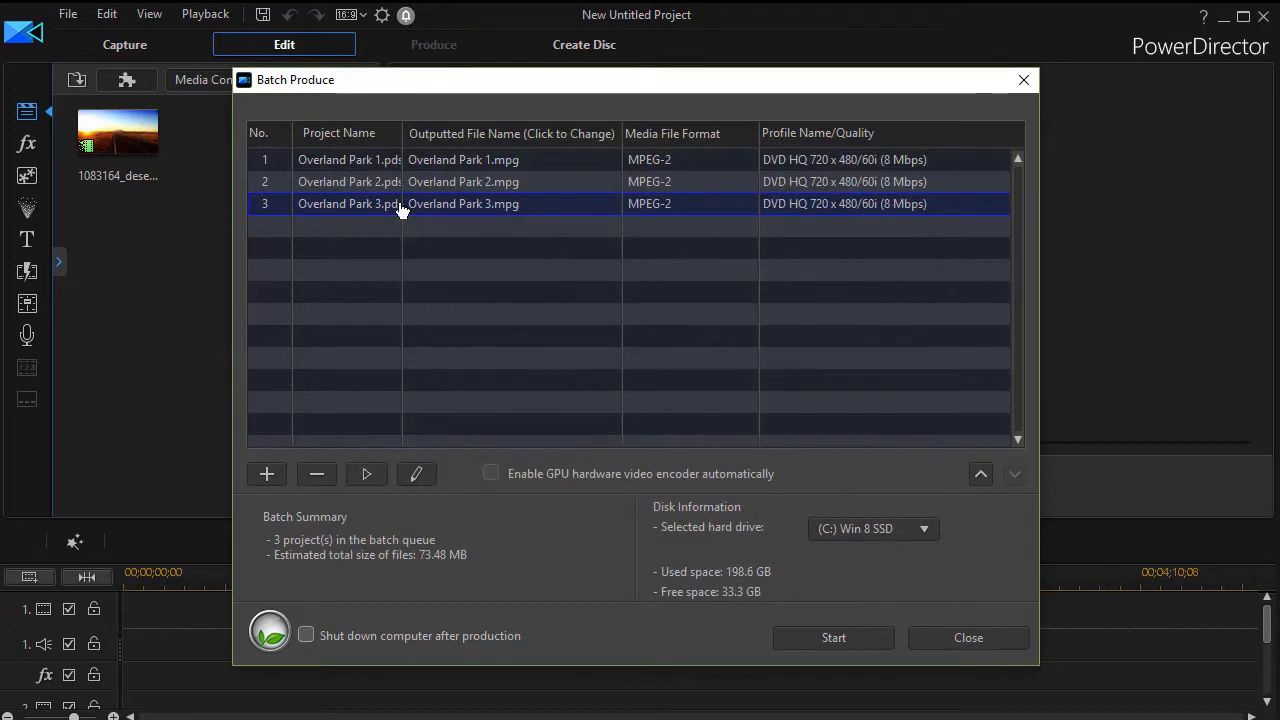
mouse_move(565, 215)
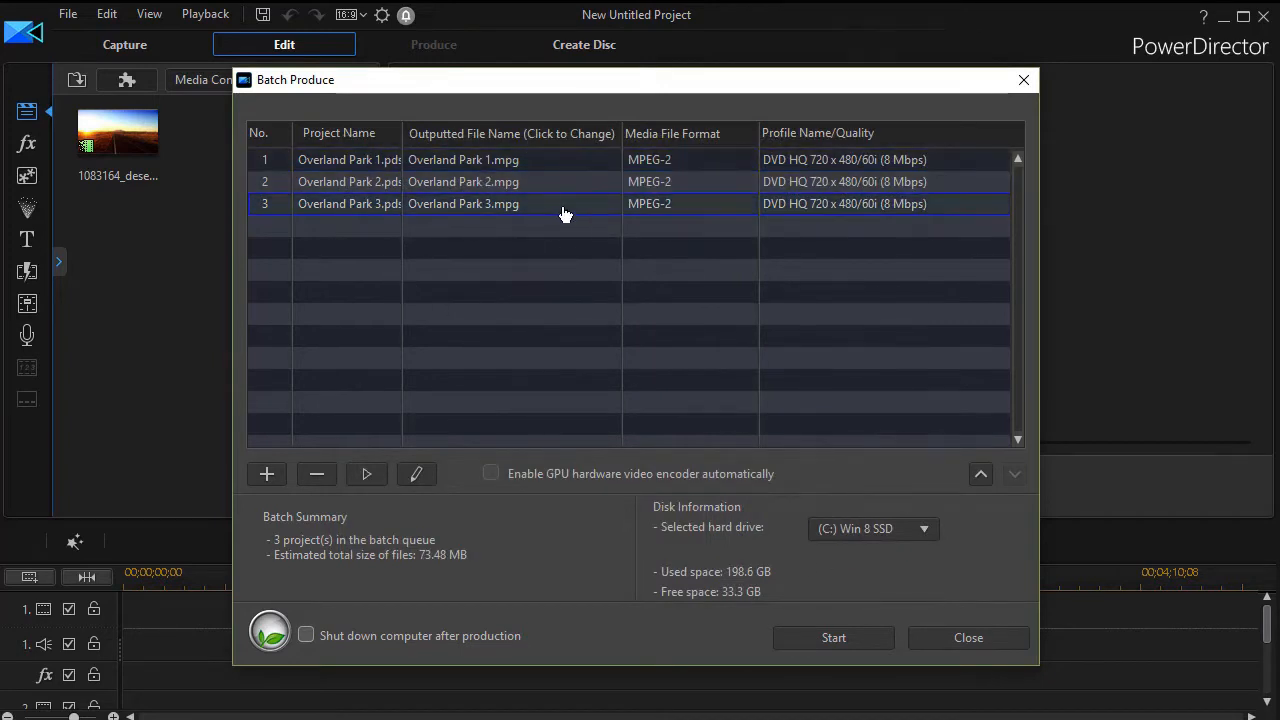
Step: Close the Batch Produce dialog to return to the editing workspace
click(967, 637)
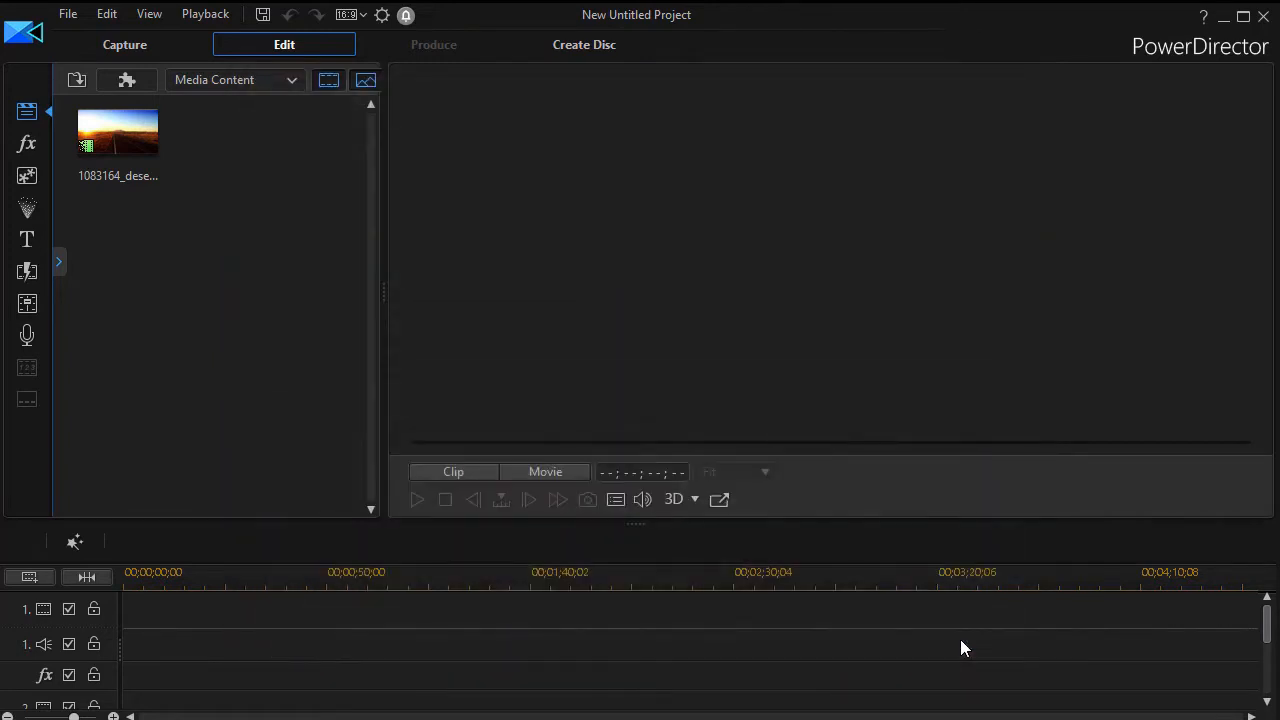
mouse_move(323, 465)
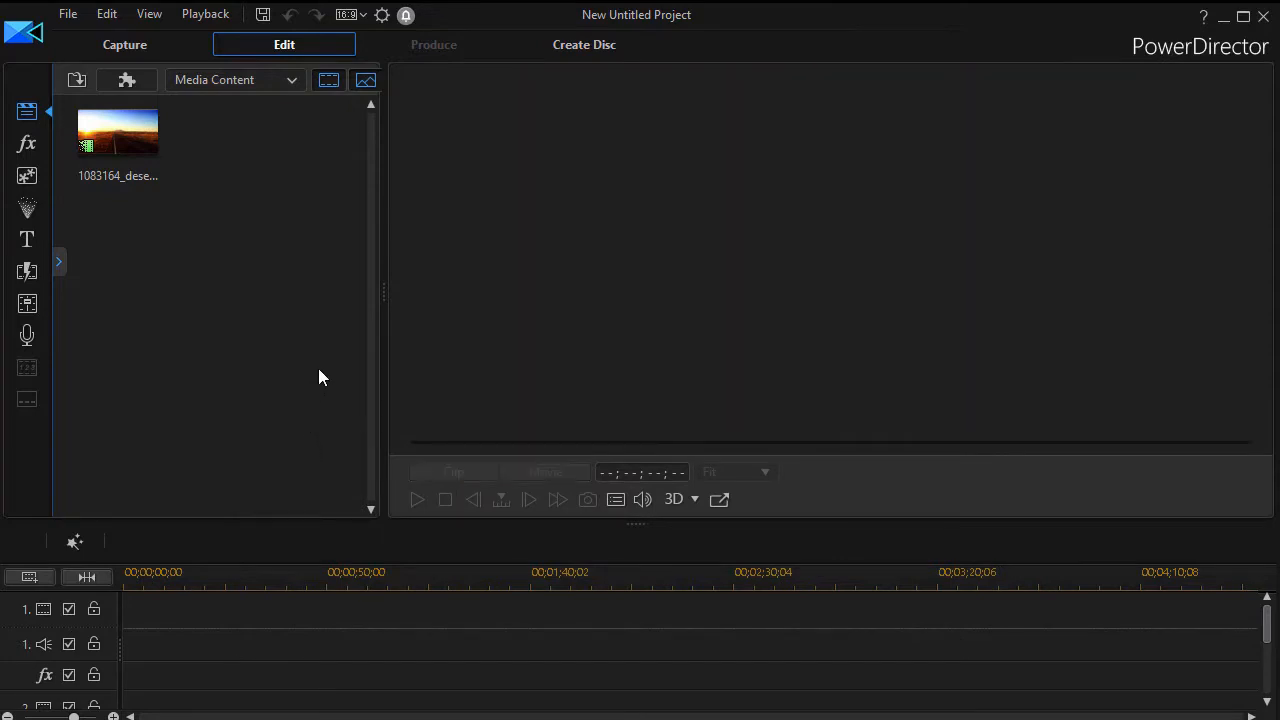
mouse_move(334, 188)
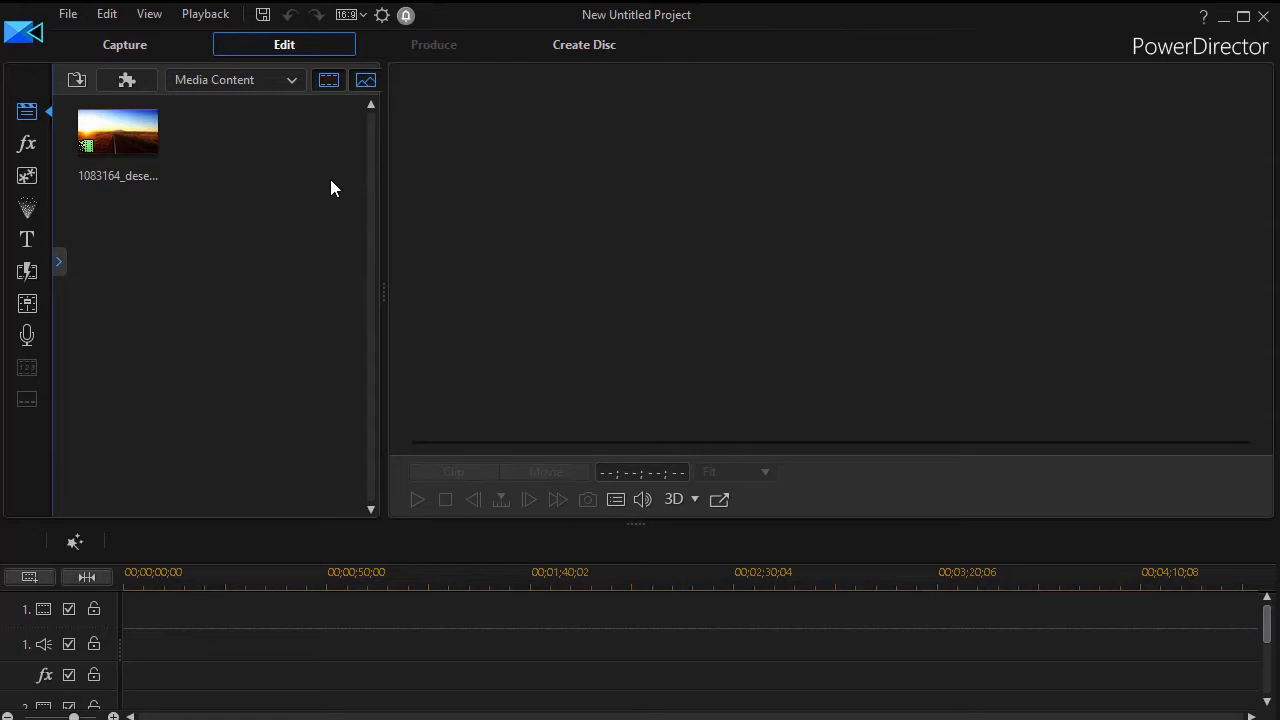
mouse_move(350, 173)
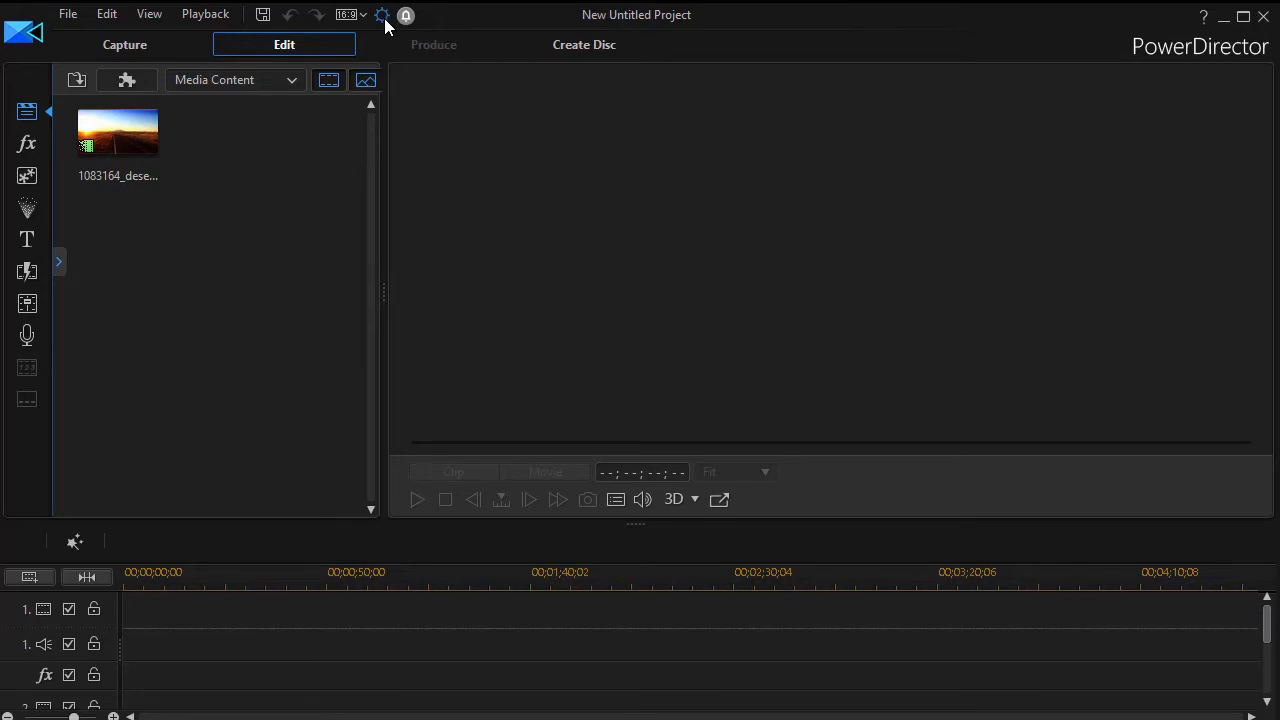
Step: Set the Preferences File export folder to R:\Summer Project\Overland Final and apply
click(382, 15)
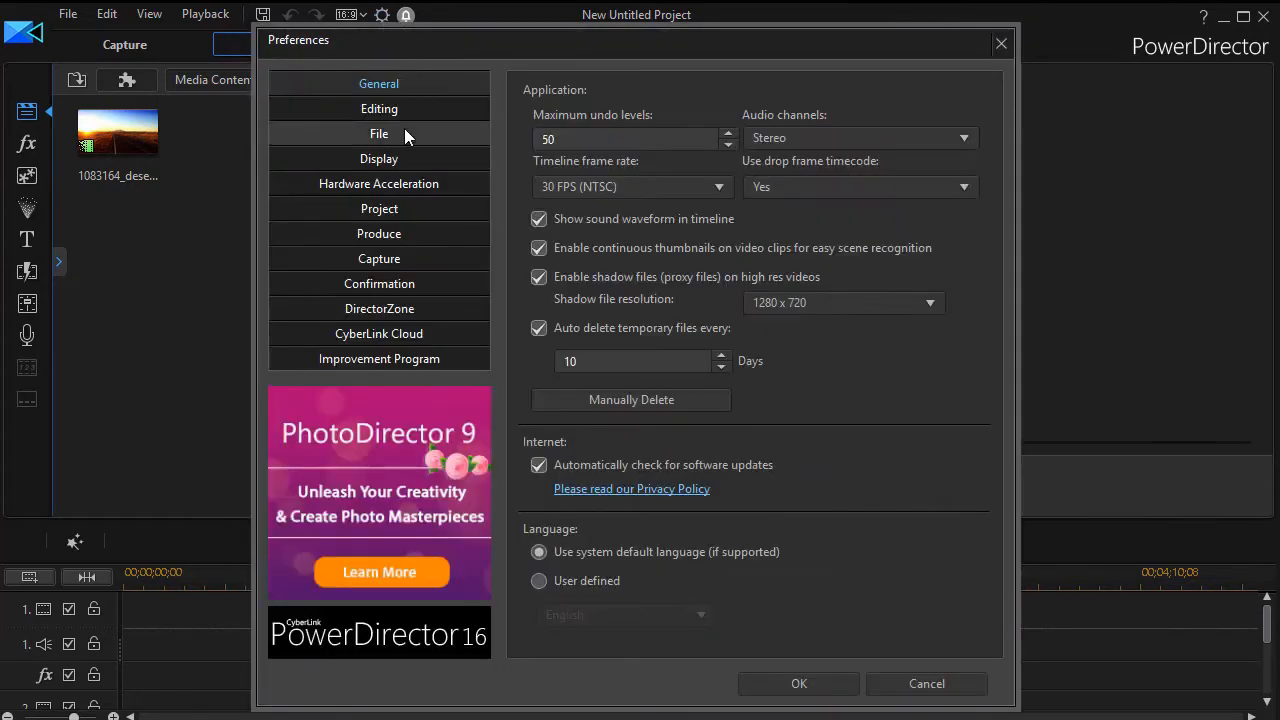
click(379, 133)
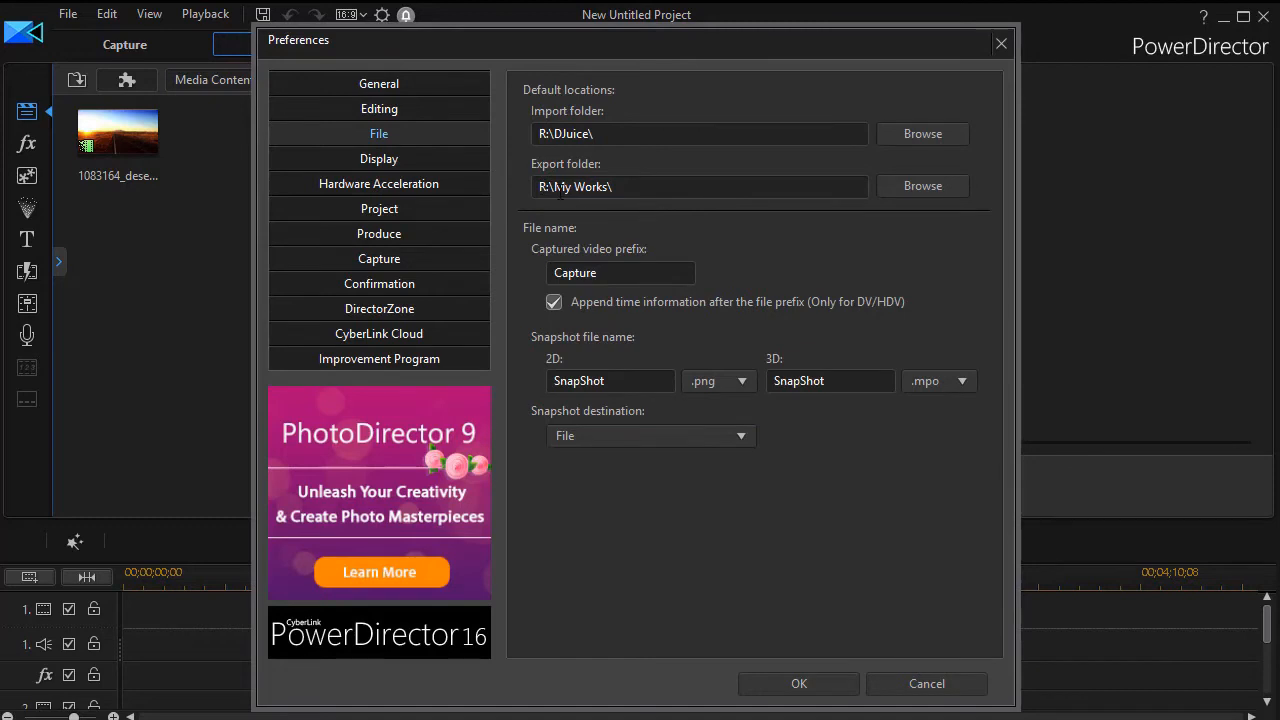
click(921, 185)
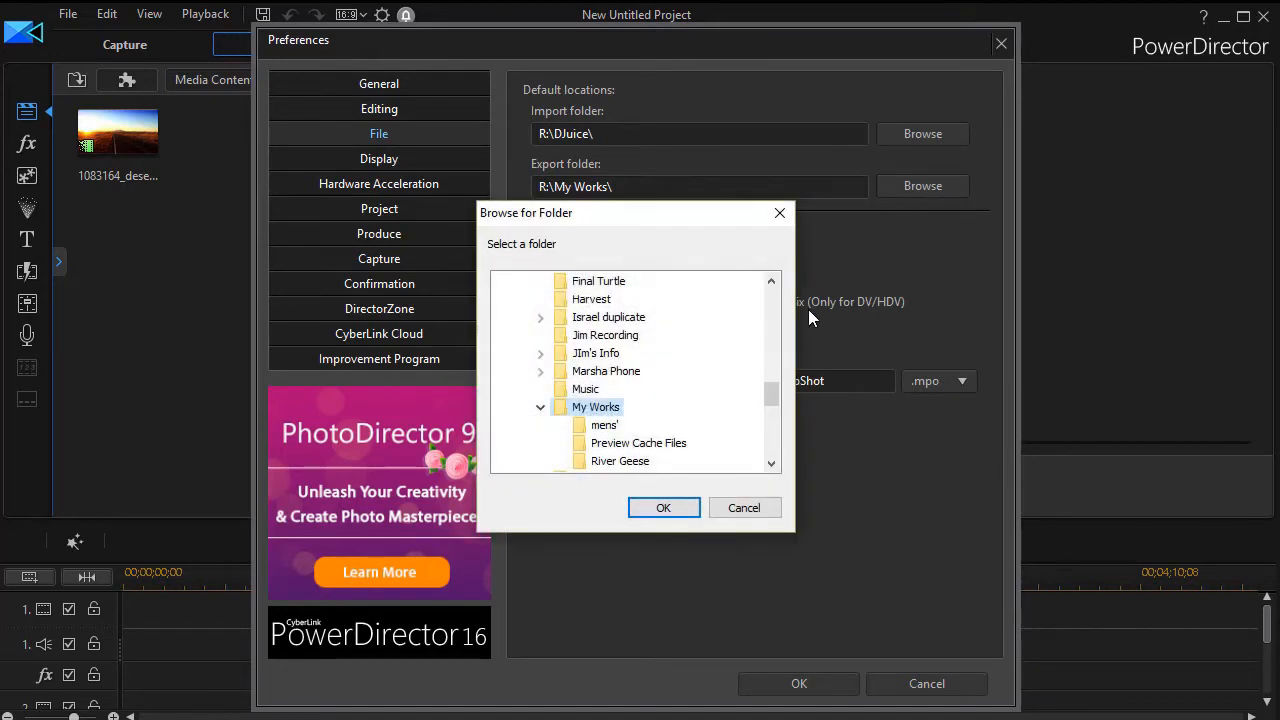
scroll(down, 3)
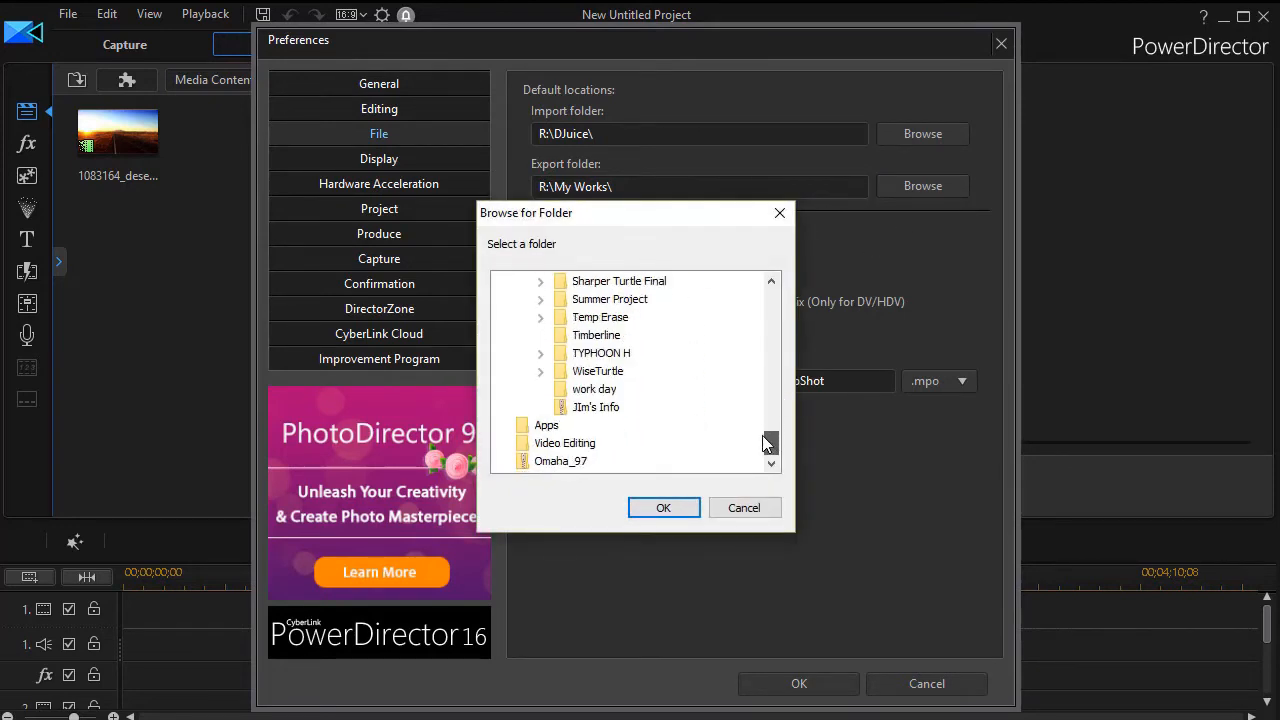
scroll(up, 3)
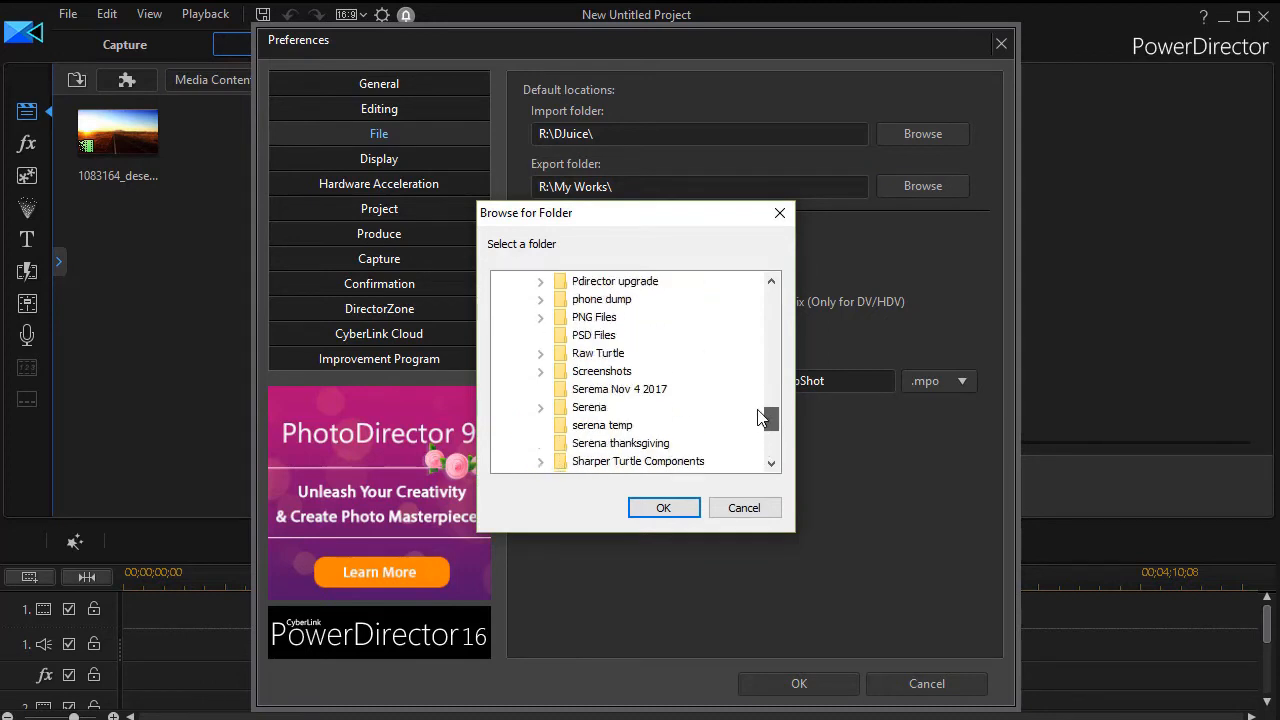
click(540, 299)
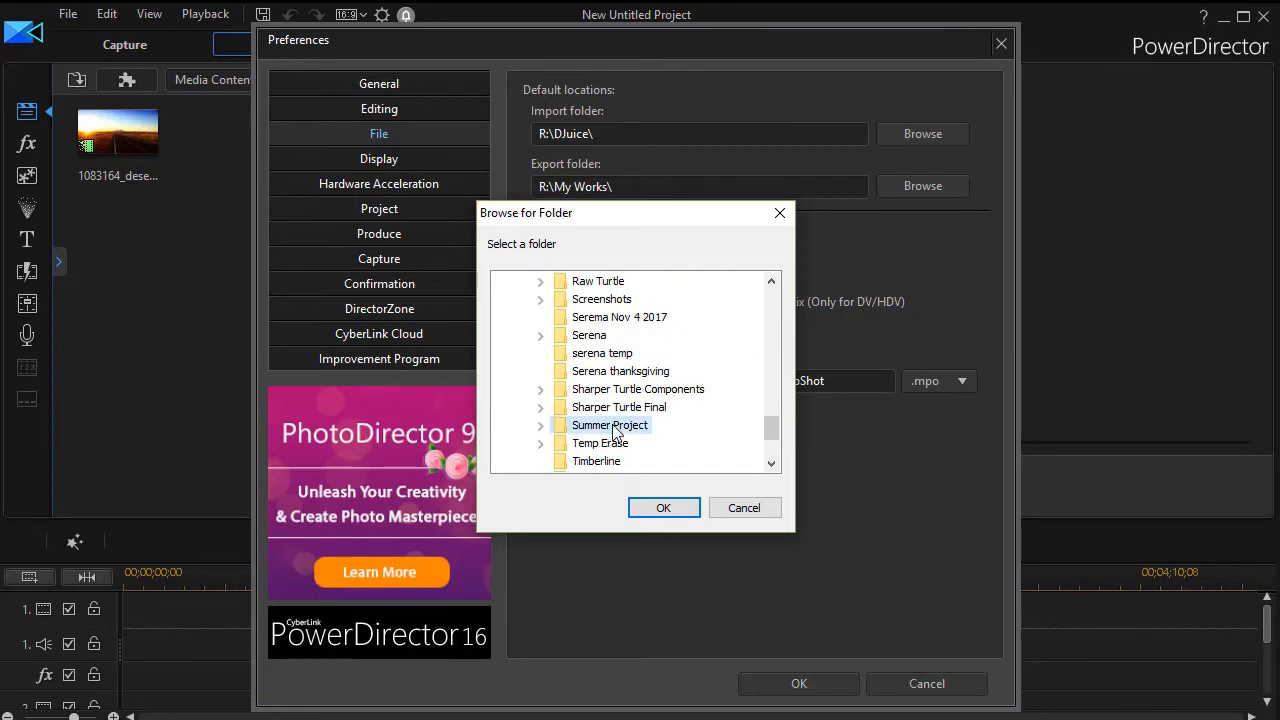
click(540, 425)
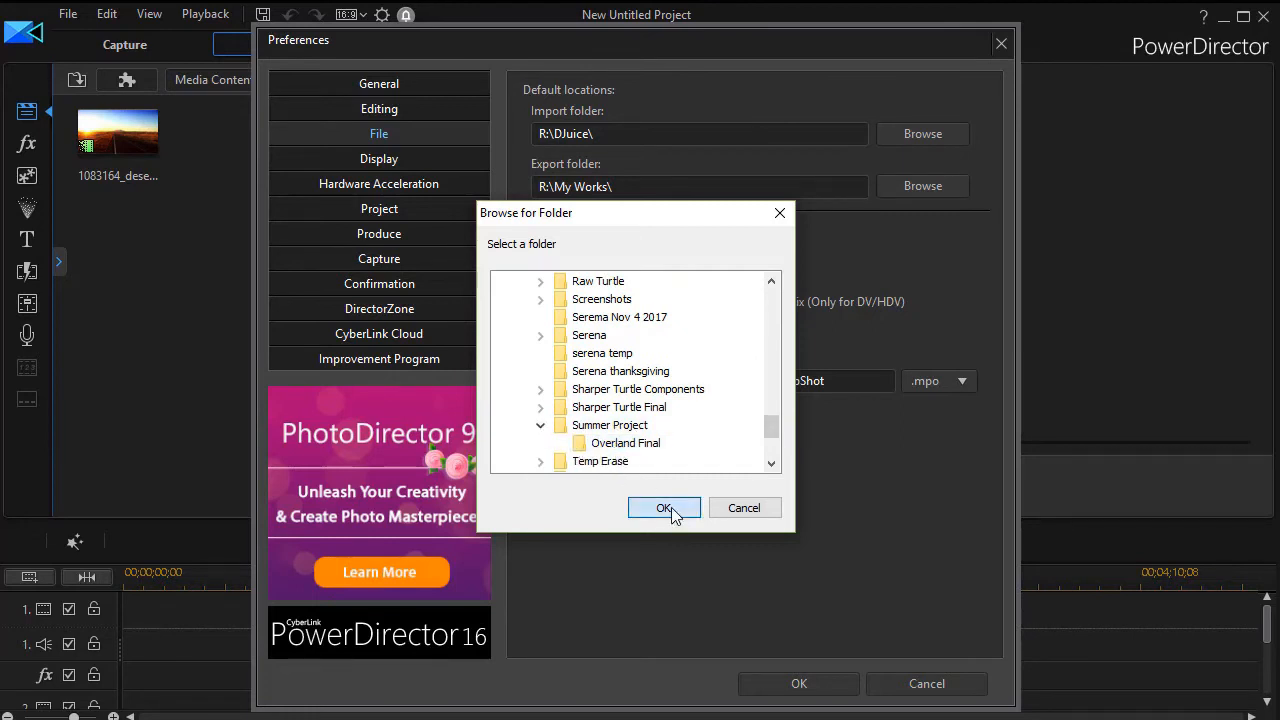
click(664, 508)
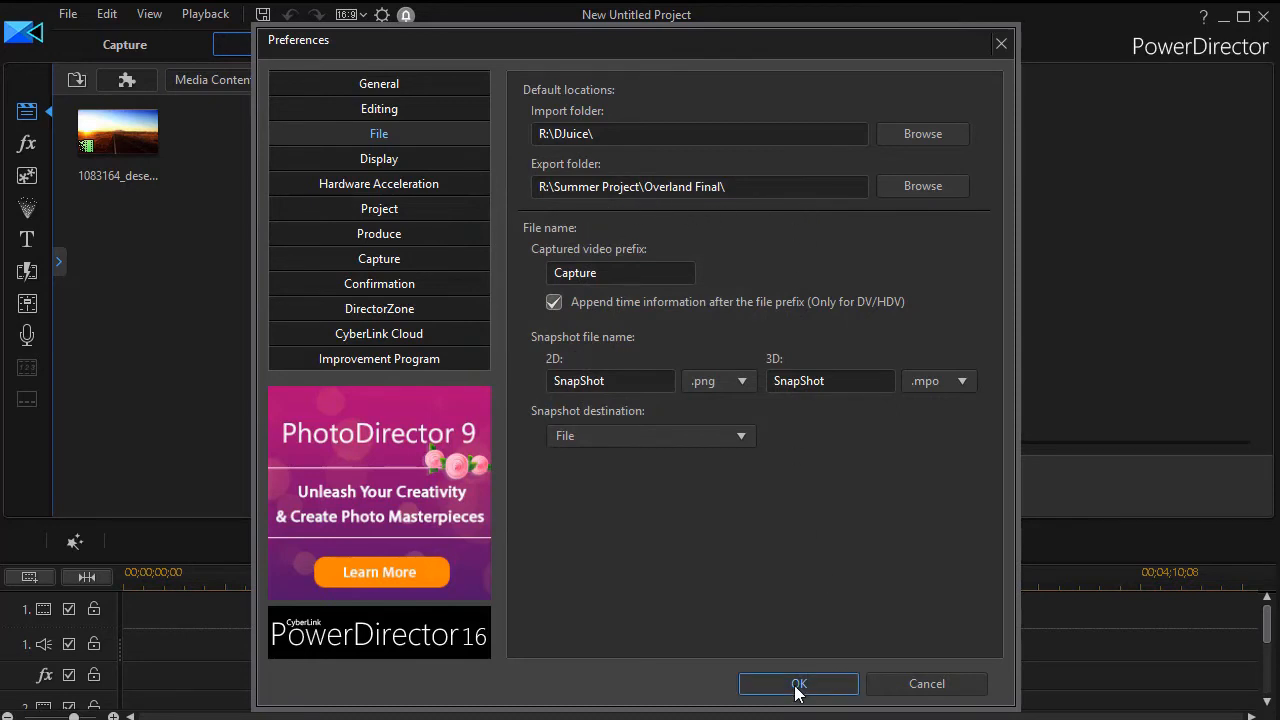
mouse_move(728, 208)
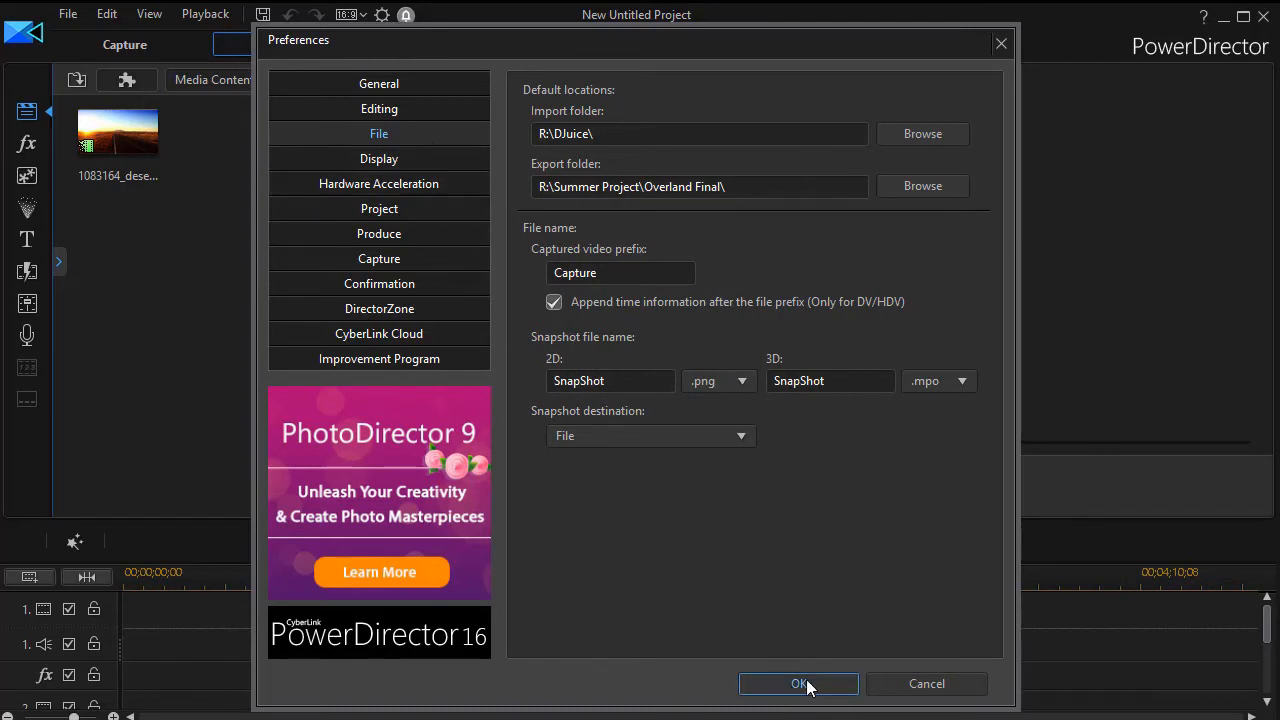
click(798, 684)
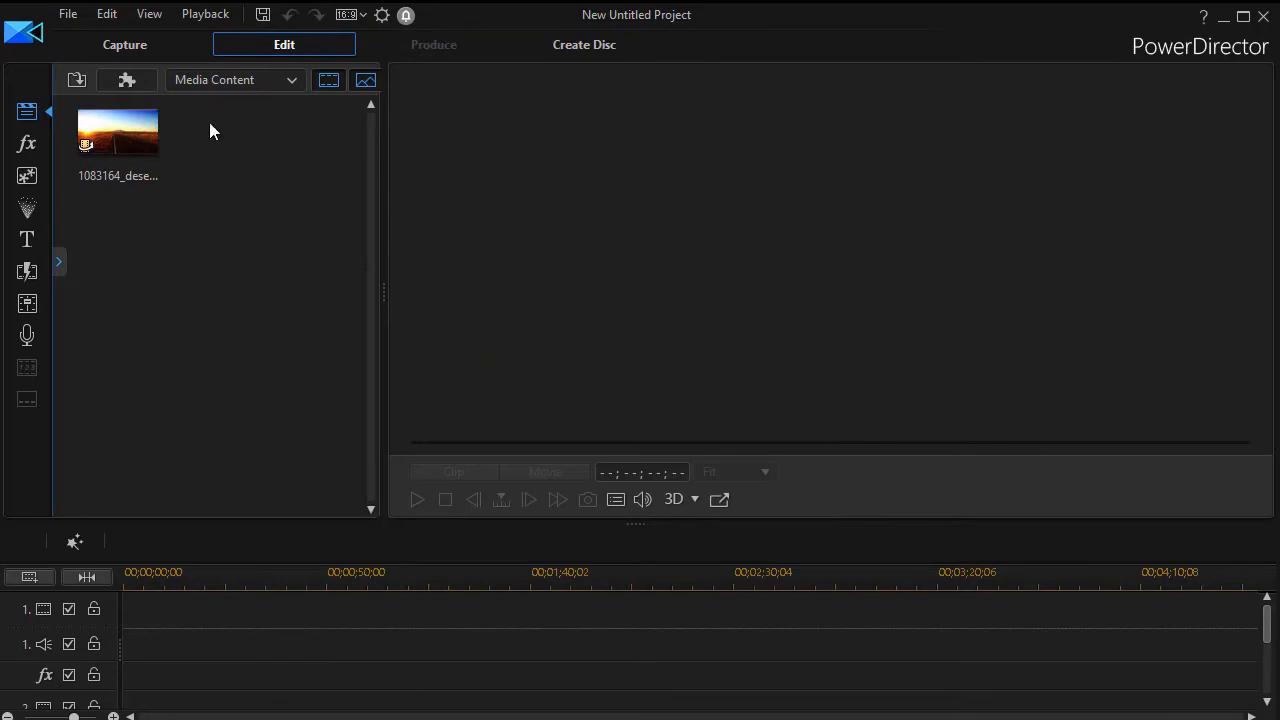
Step: Reopen Batch Produce and load Overland Park 1, 2 and 3 into the queue
click(68, 13)
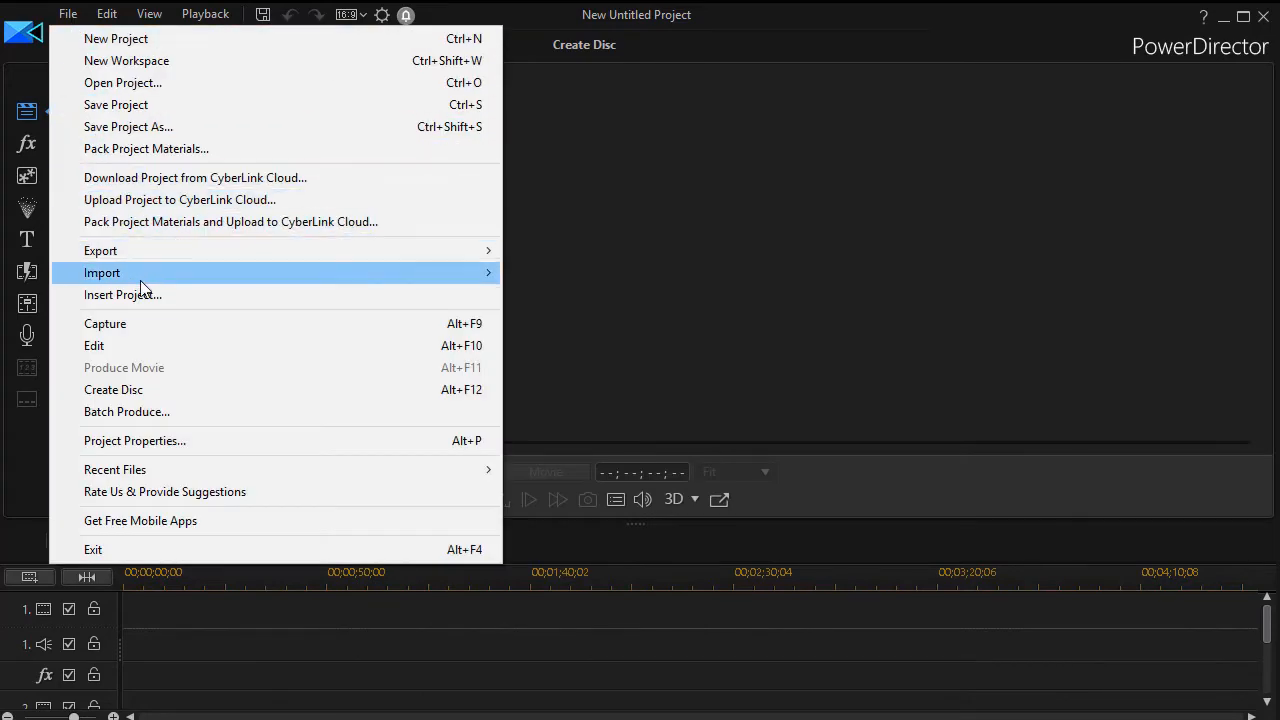
click(127, 411)
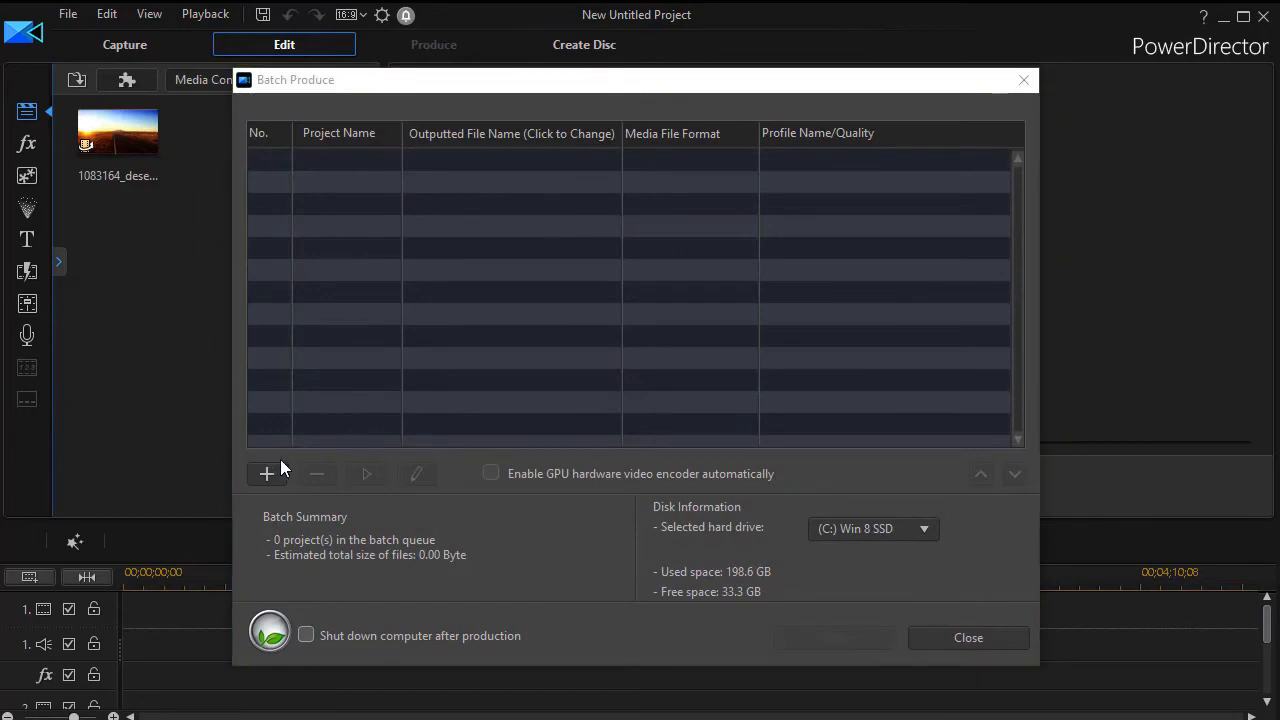
click(266, 473)
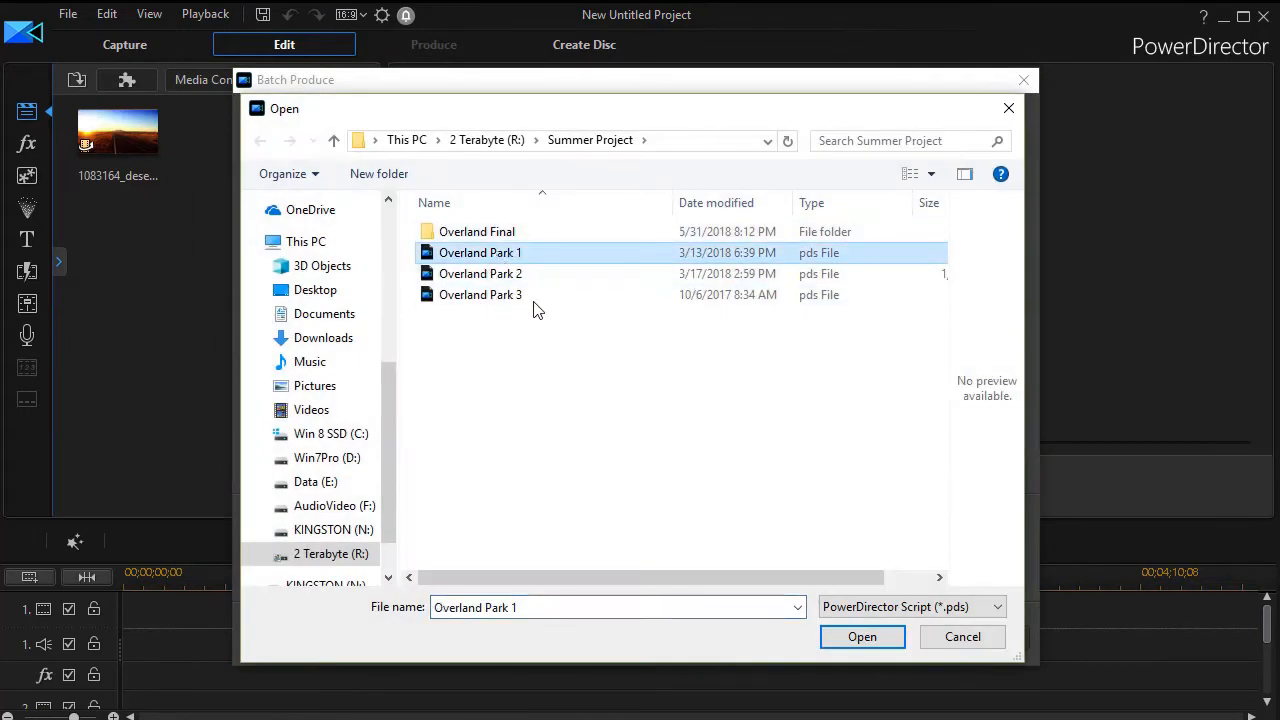
click(480, 294)
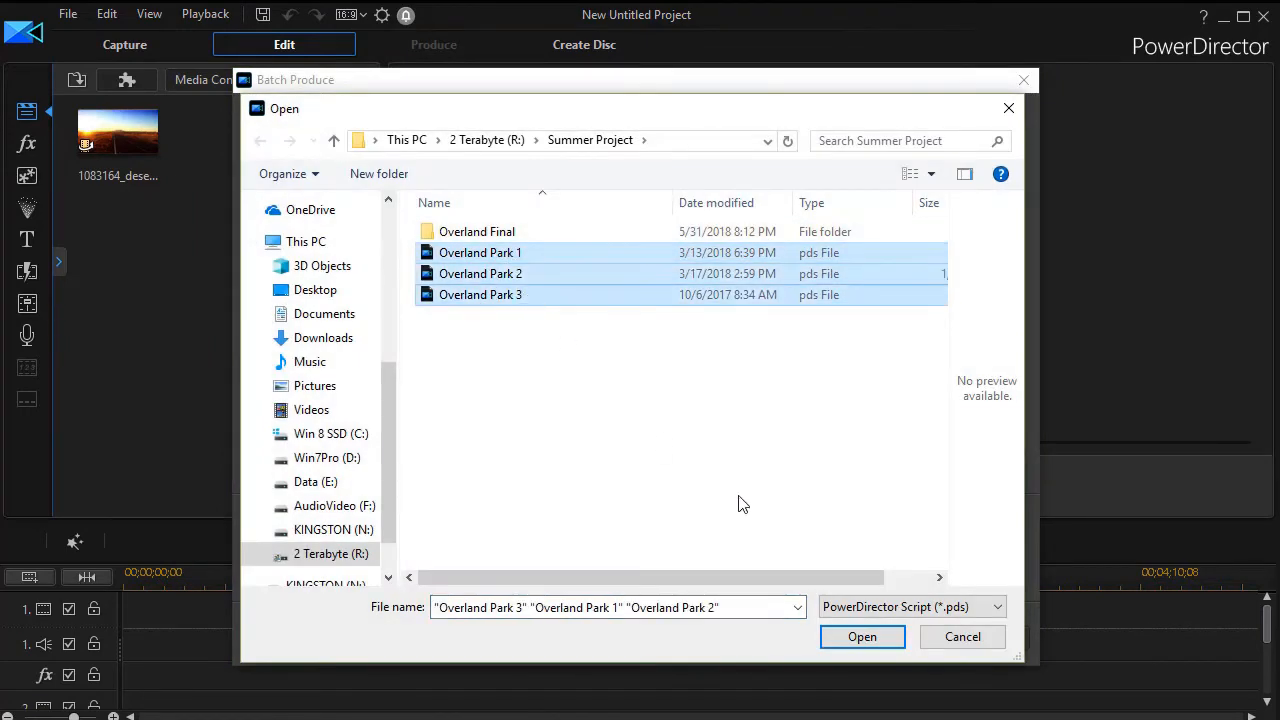
click(862, 637)
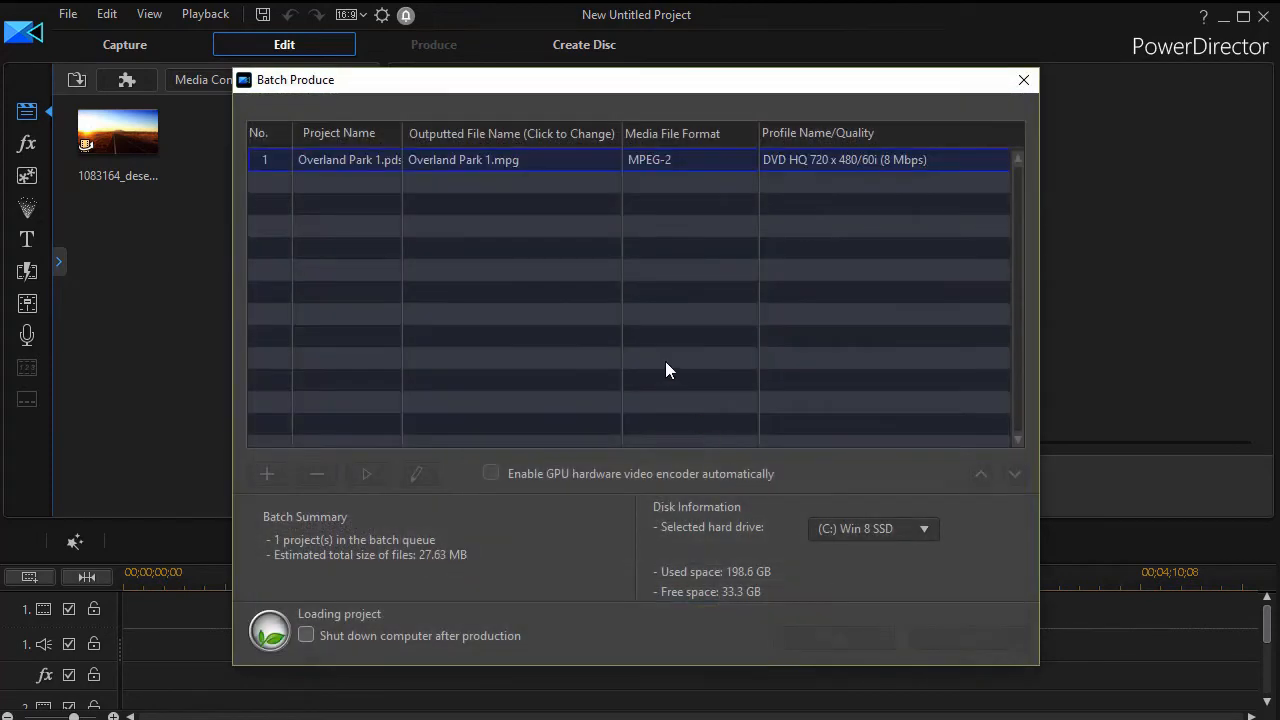
mouse_move(368, 238)
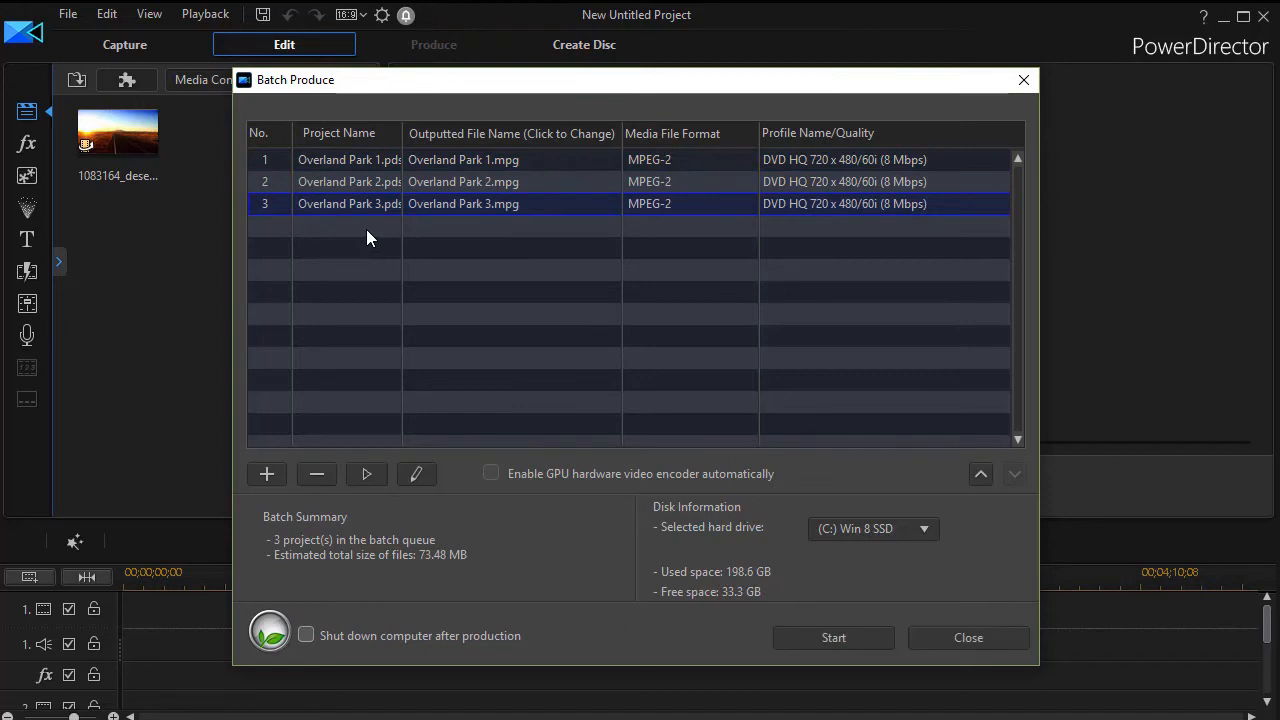
mouse_move(432, 553)
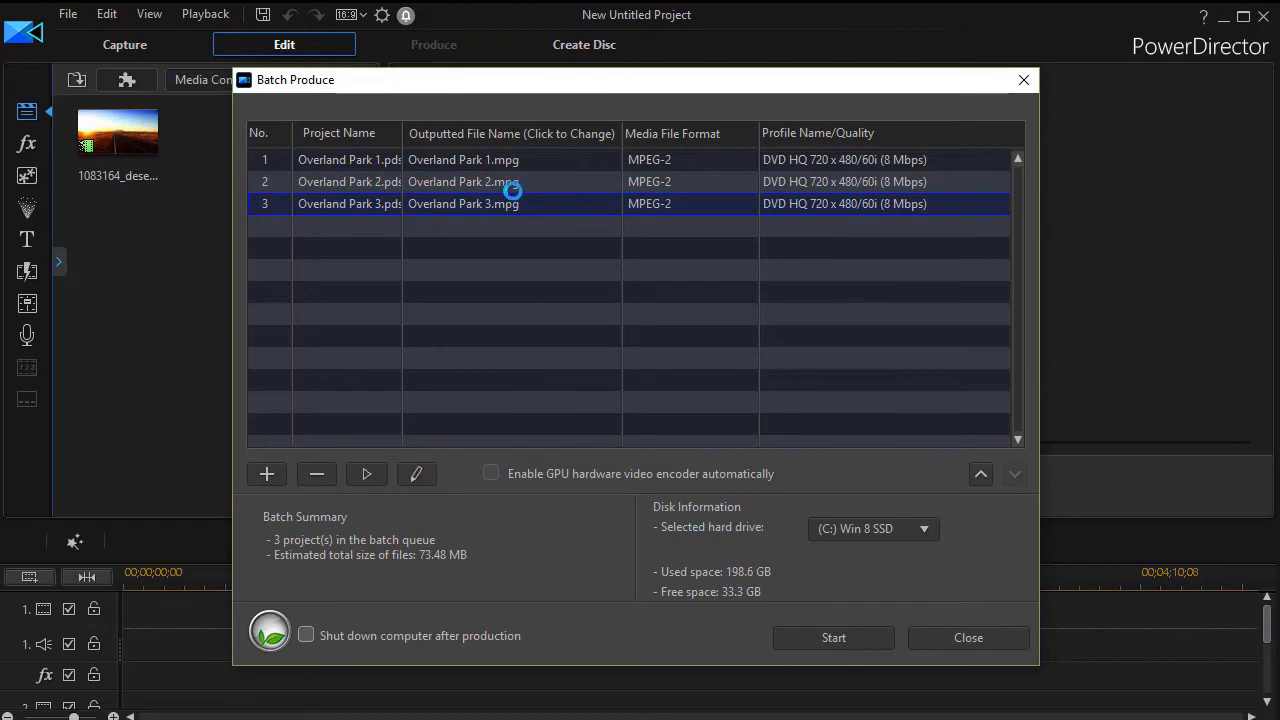
Step: Check the output folder in Overland Park 3 and 1 profile settings, cancelling the folder picker
click(416, 473)
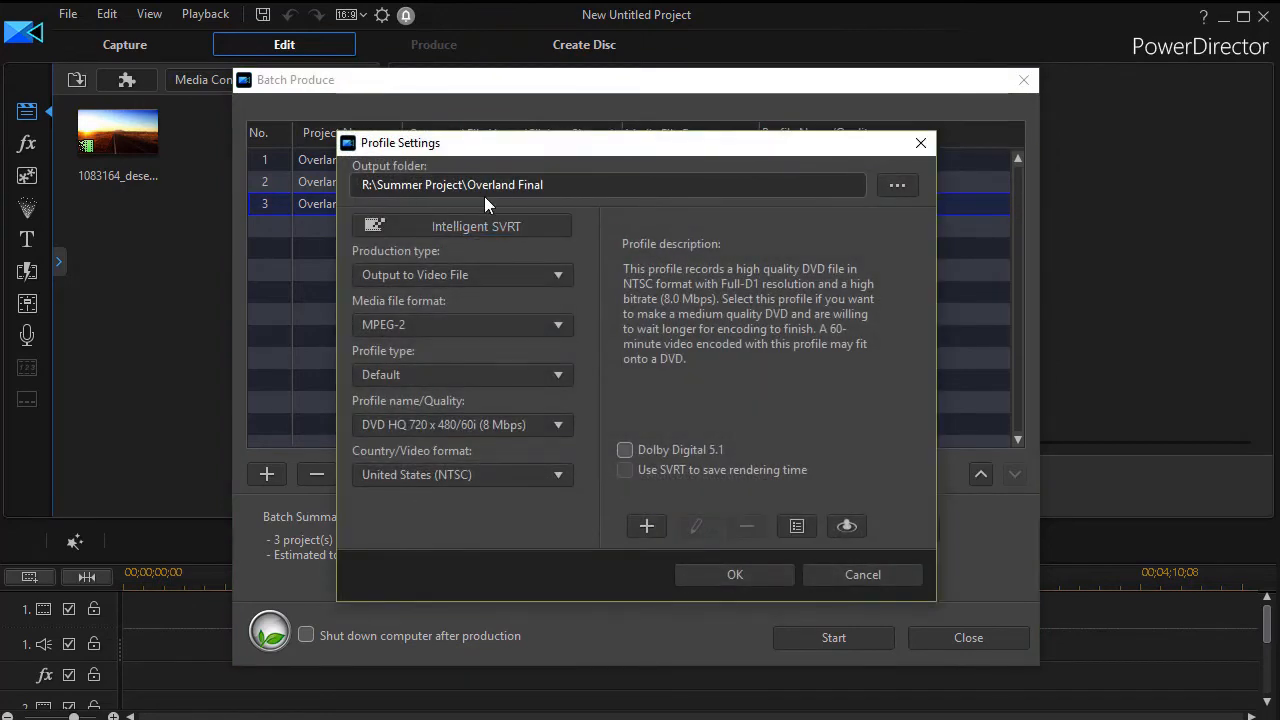
mouse_move(935, 200)
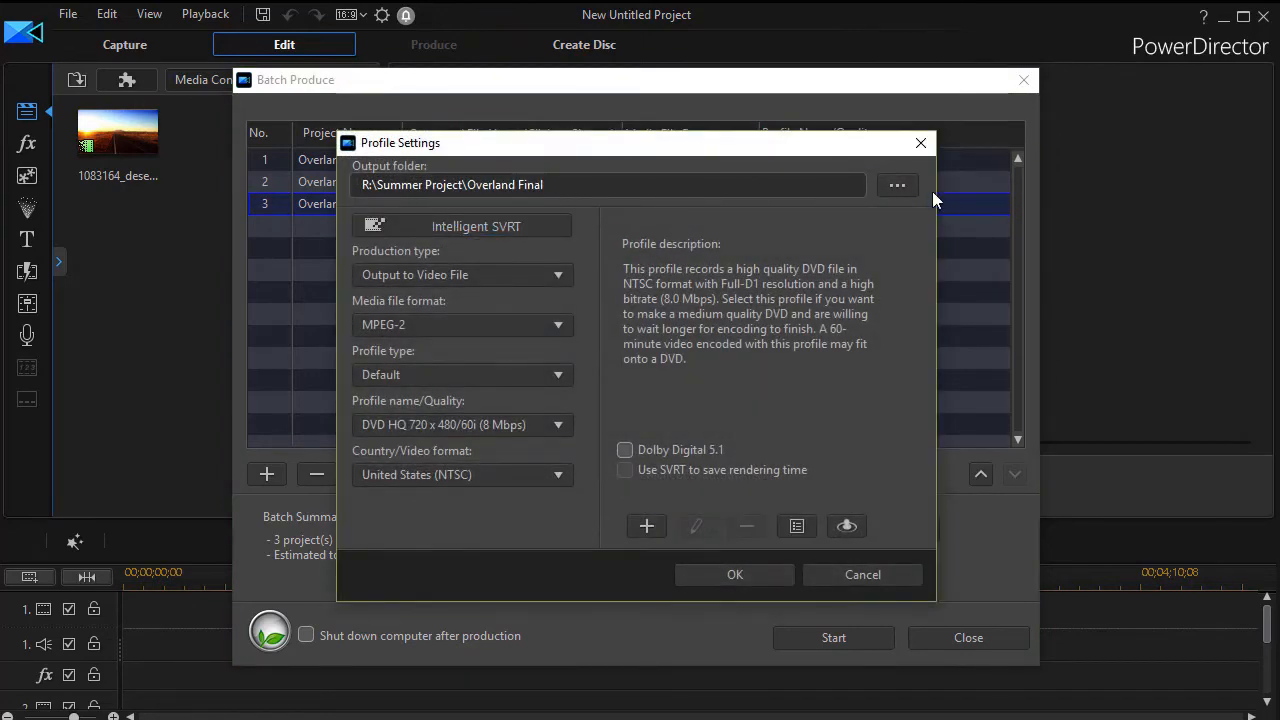
click(897, 185)
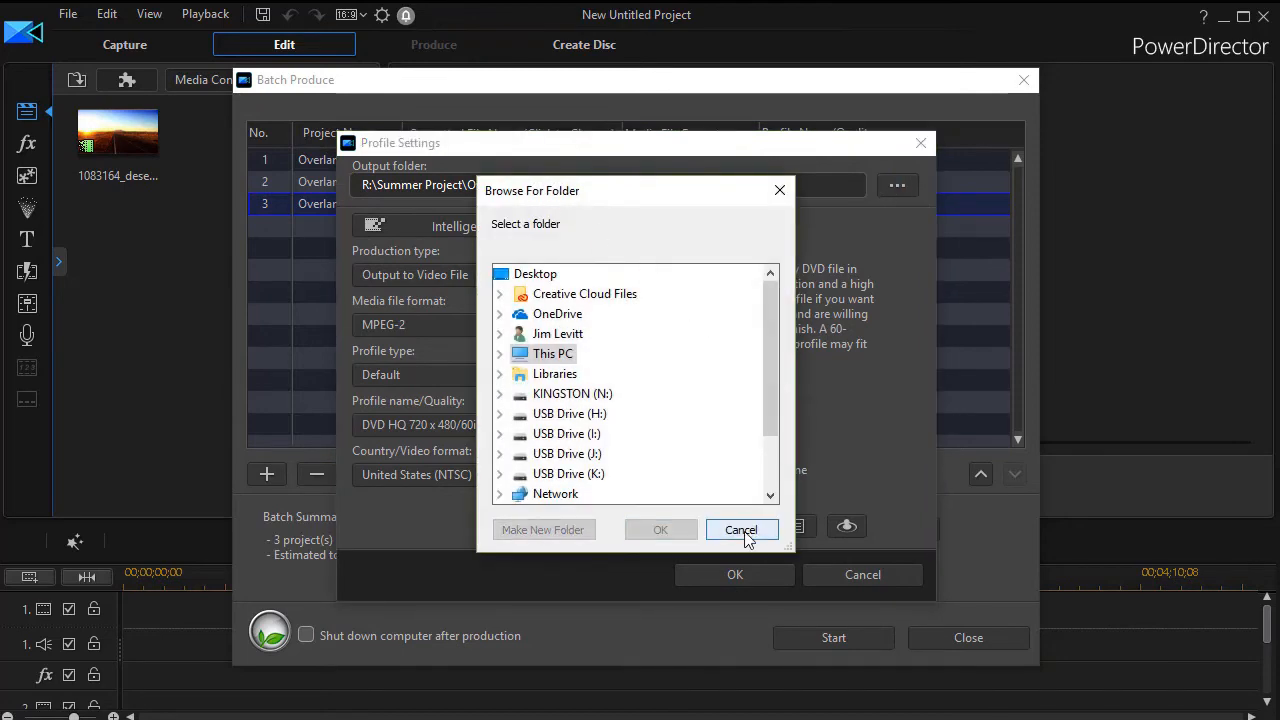
click(741, 530)
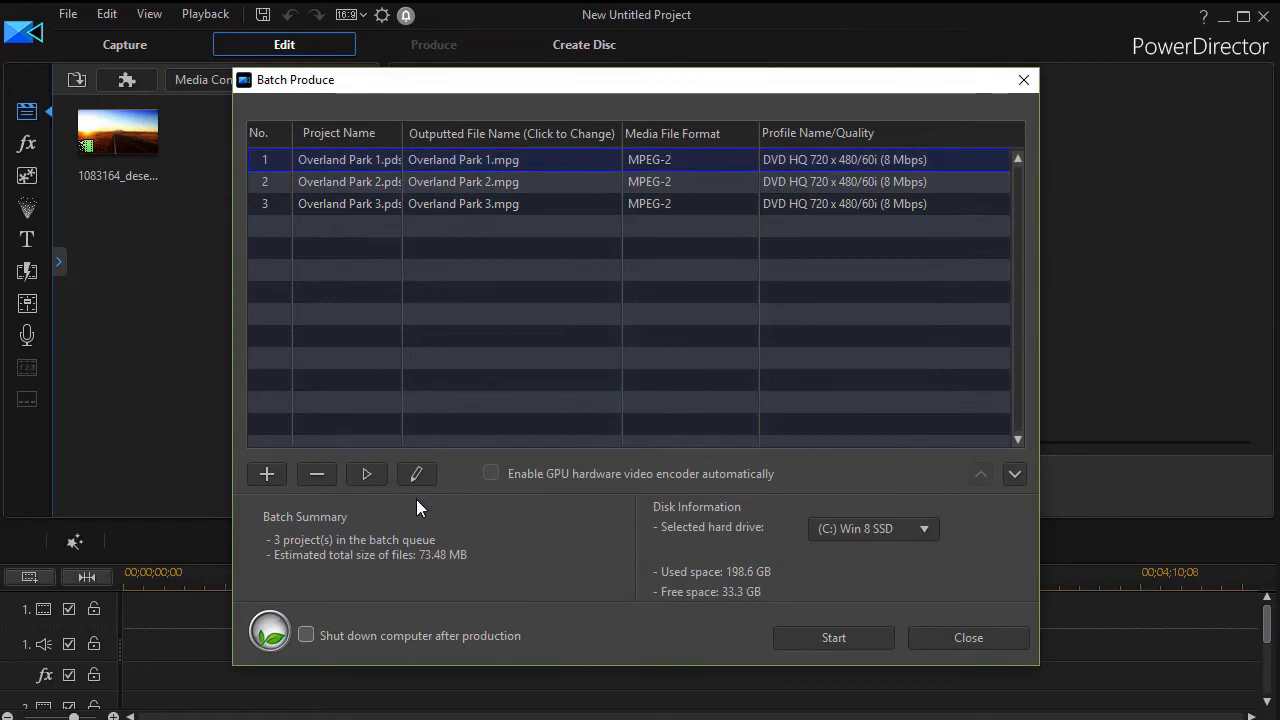
click(416, 473)
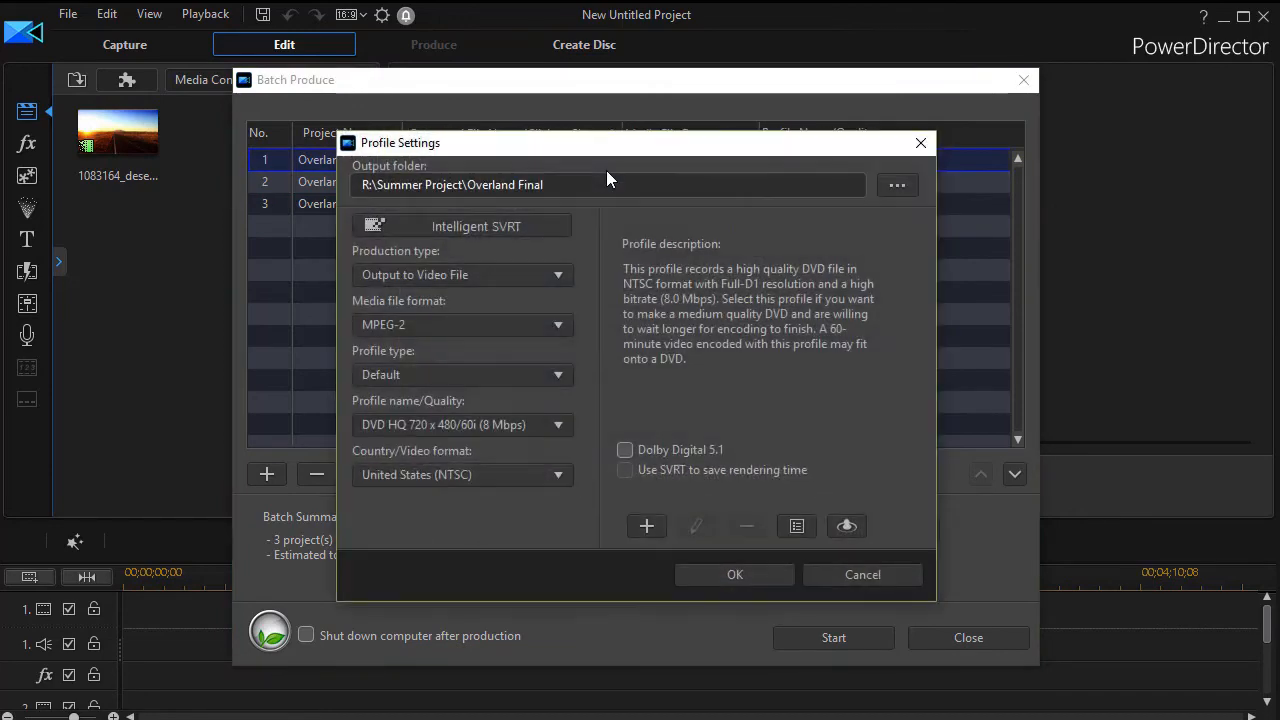
mouse_move(919, 143)
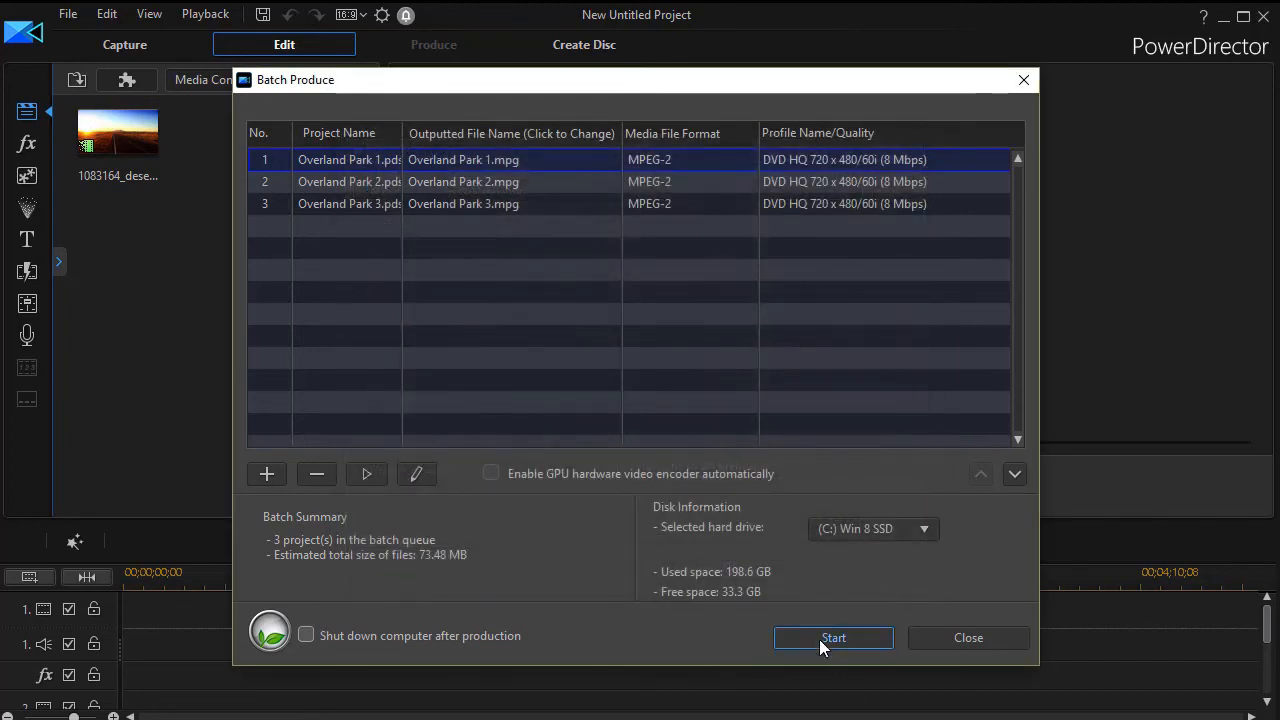
mouse_move(537, 182)
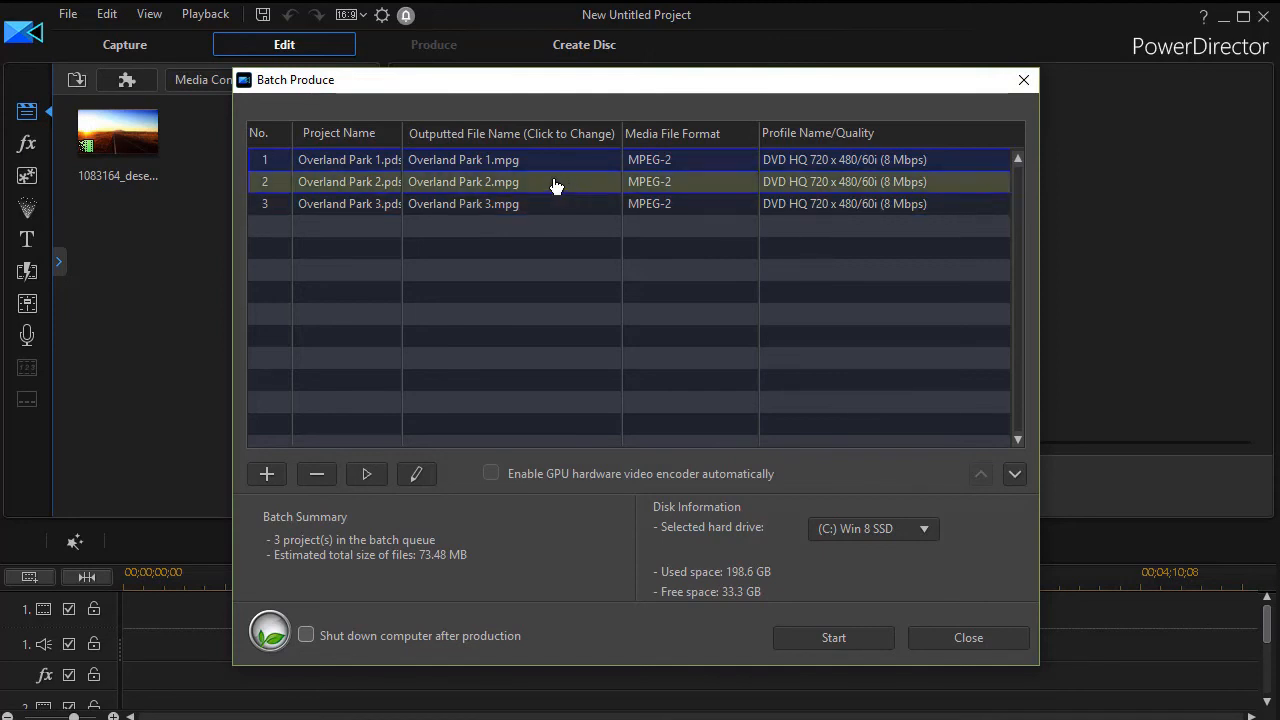
mouse_move(903, 586)
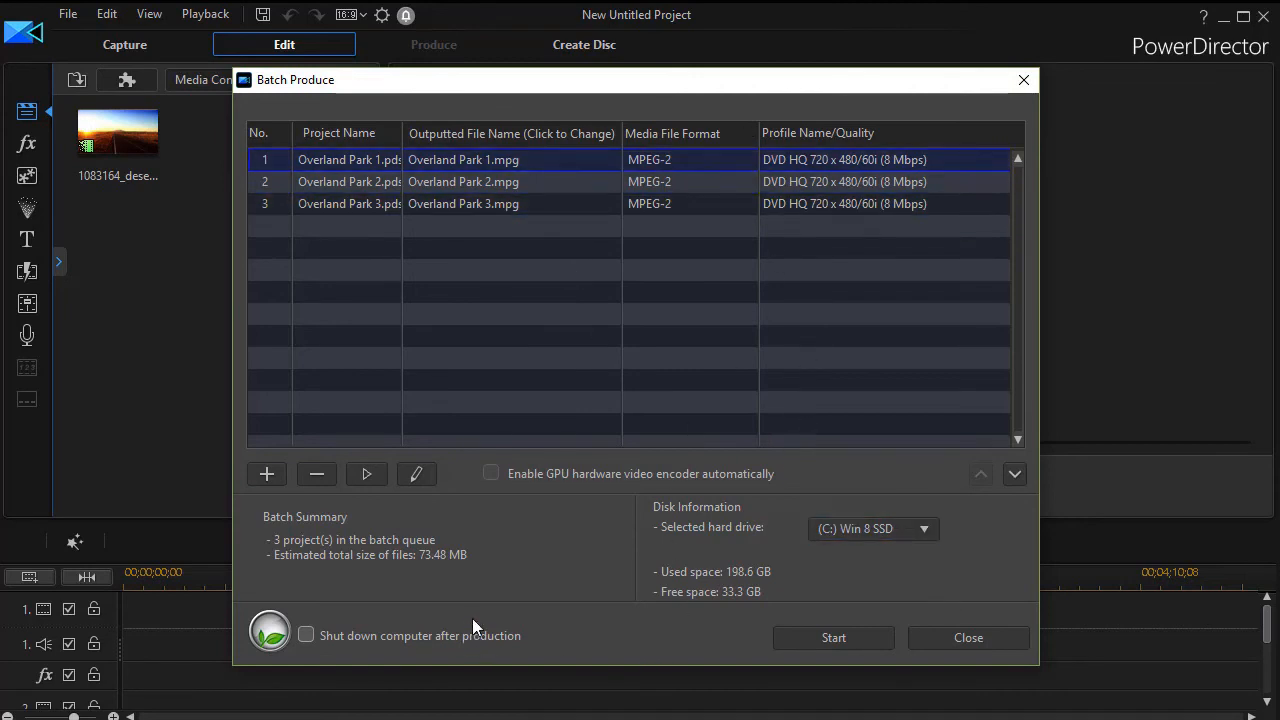
mouse_move(538, 620)
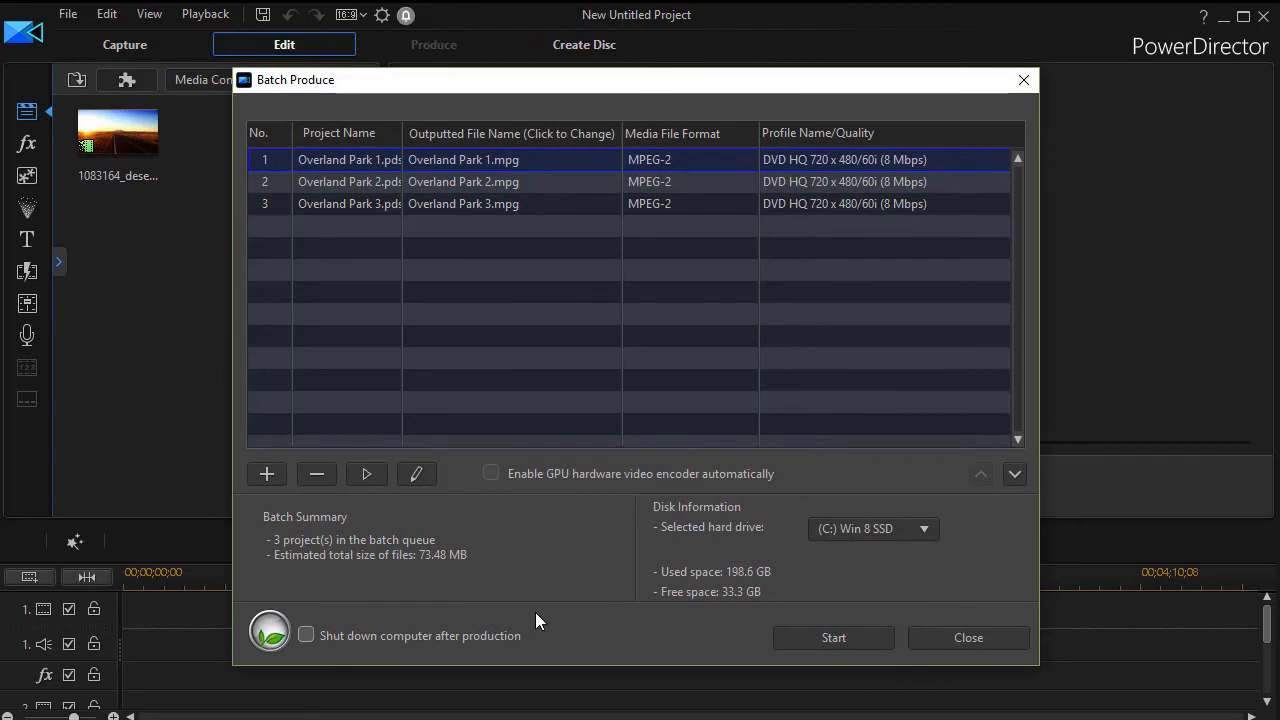
mouse_move(618, 640)
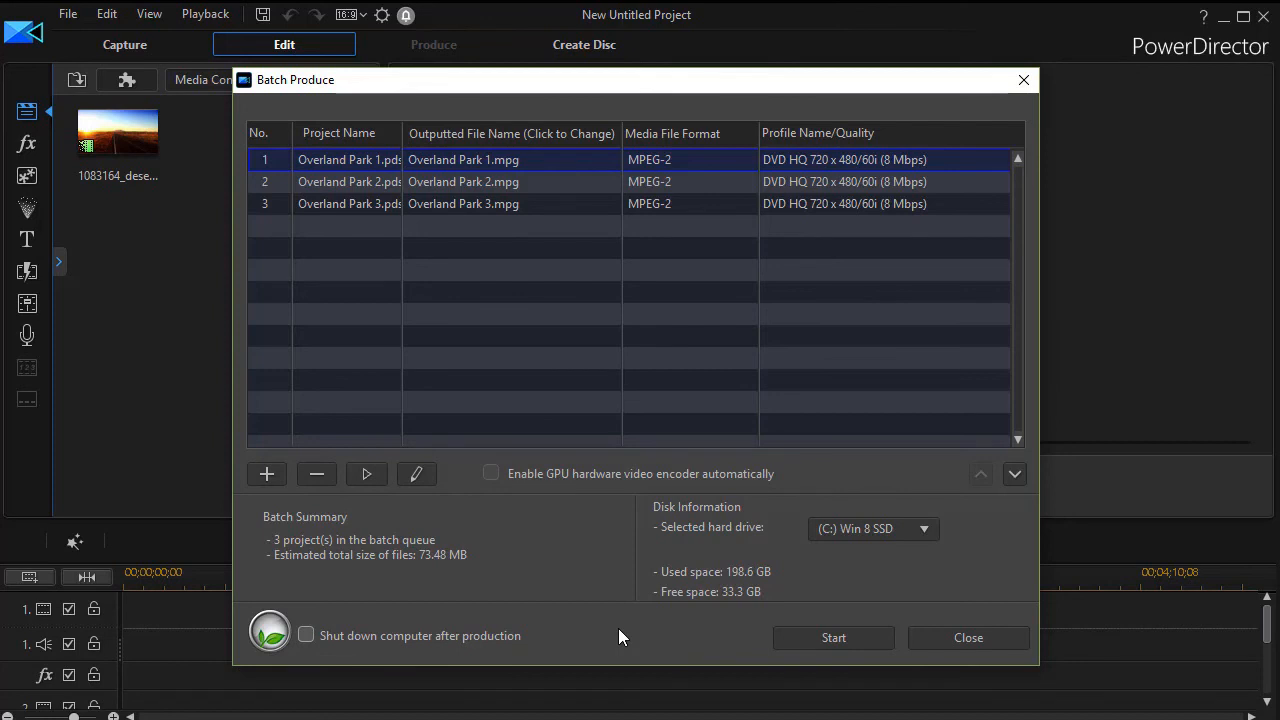
mouse_move(967, 638)
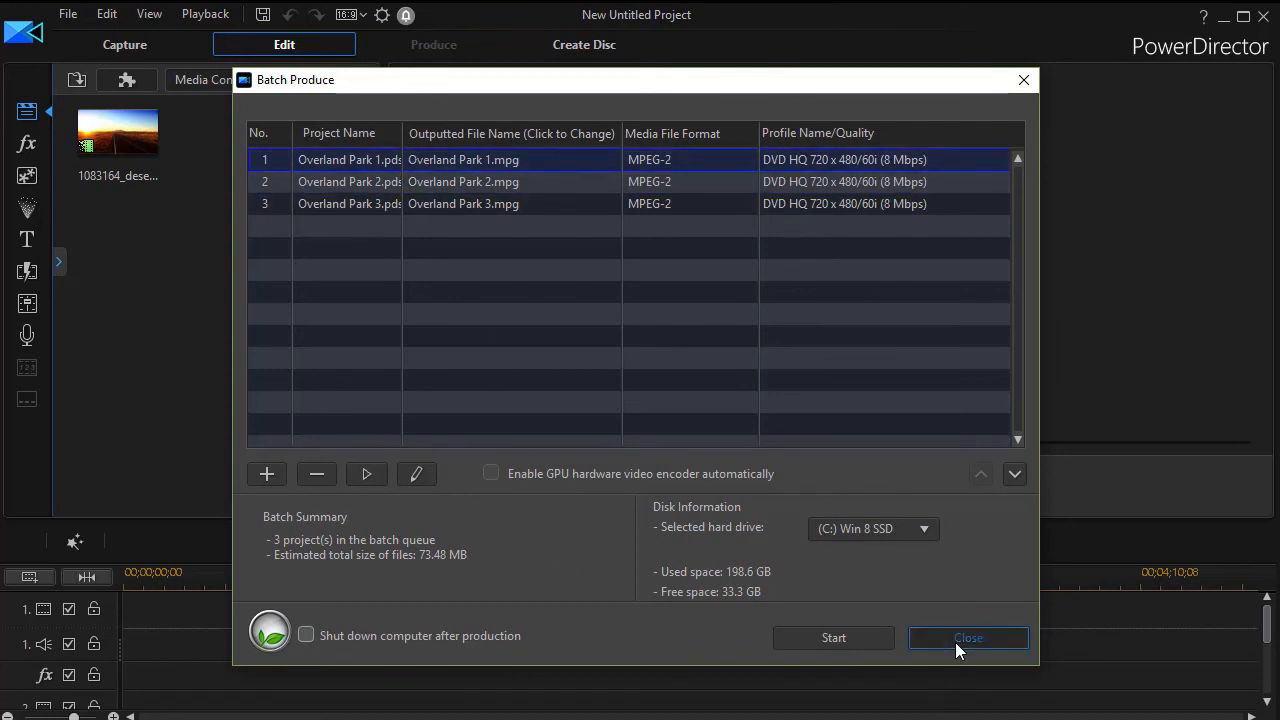
click(967, 637)
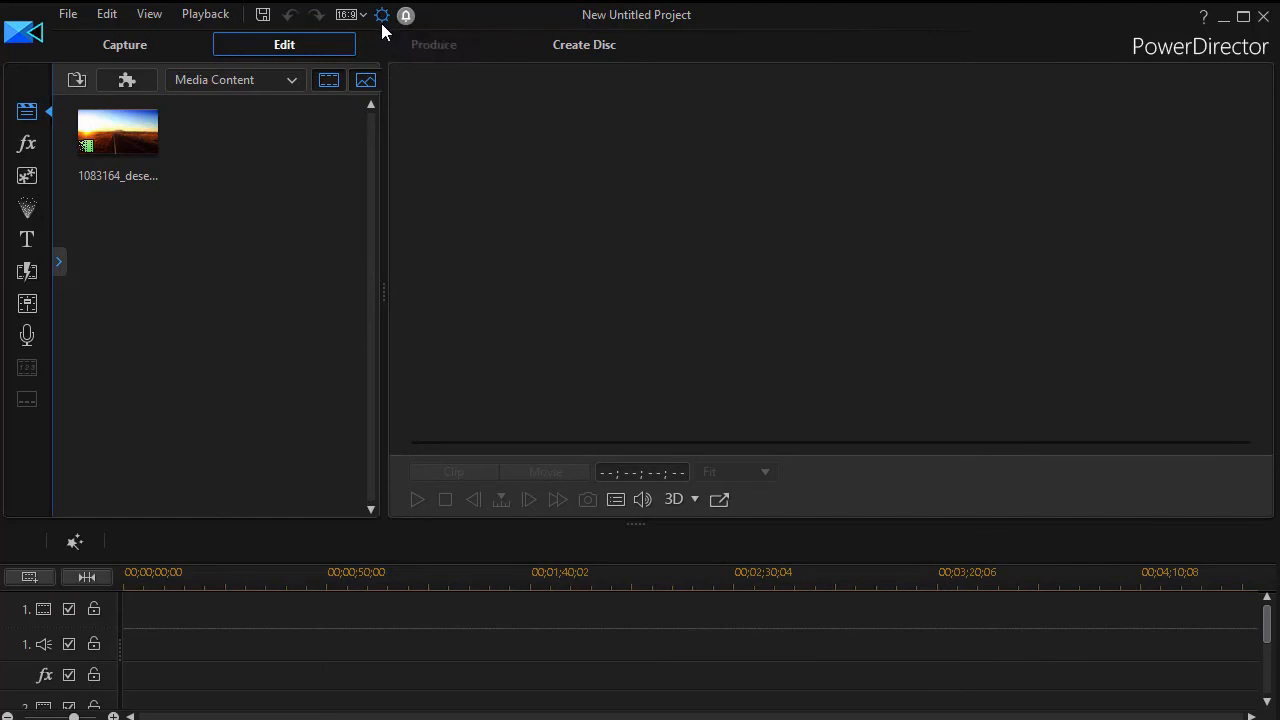
Step: Reopen Preferences to confirm the Overland Final export folder, then cancel without changes
click(382, 14)
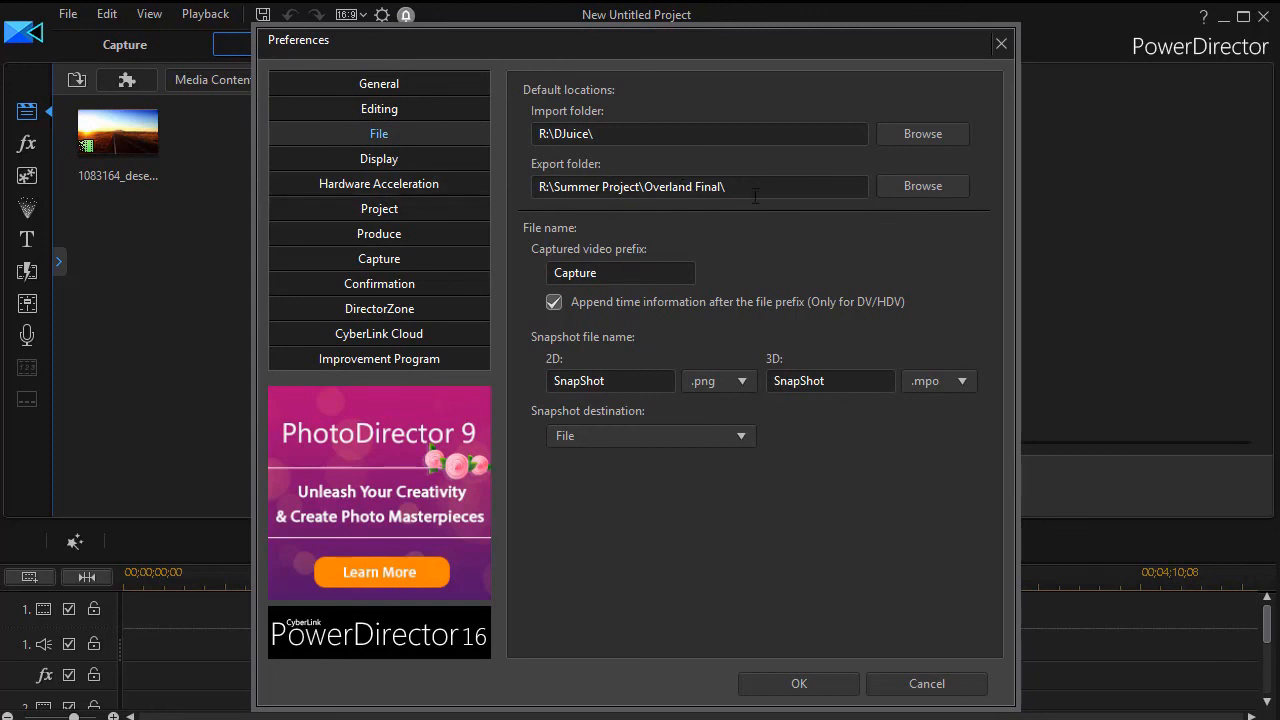
mouse_move(855, 221)
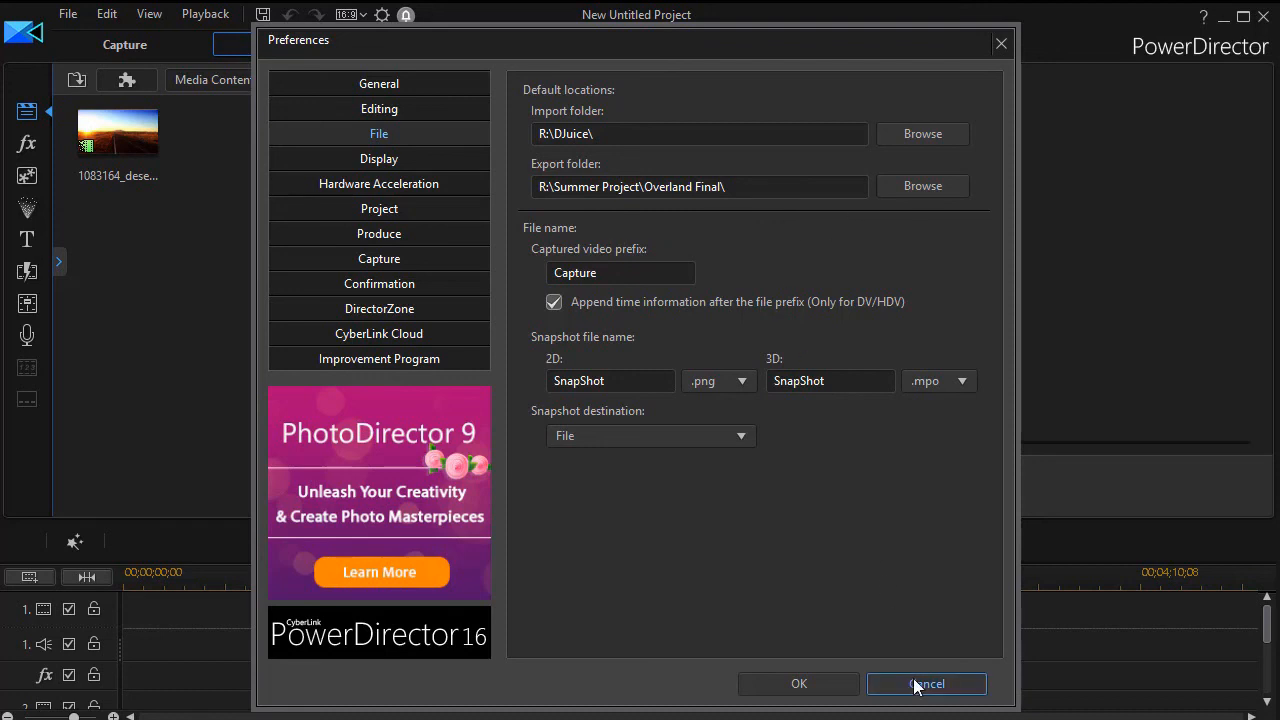
click(925, 684)
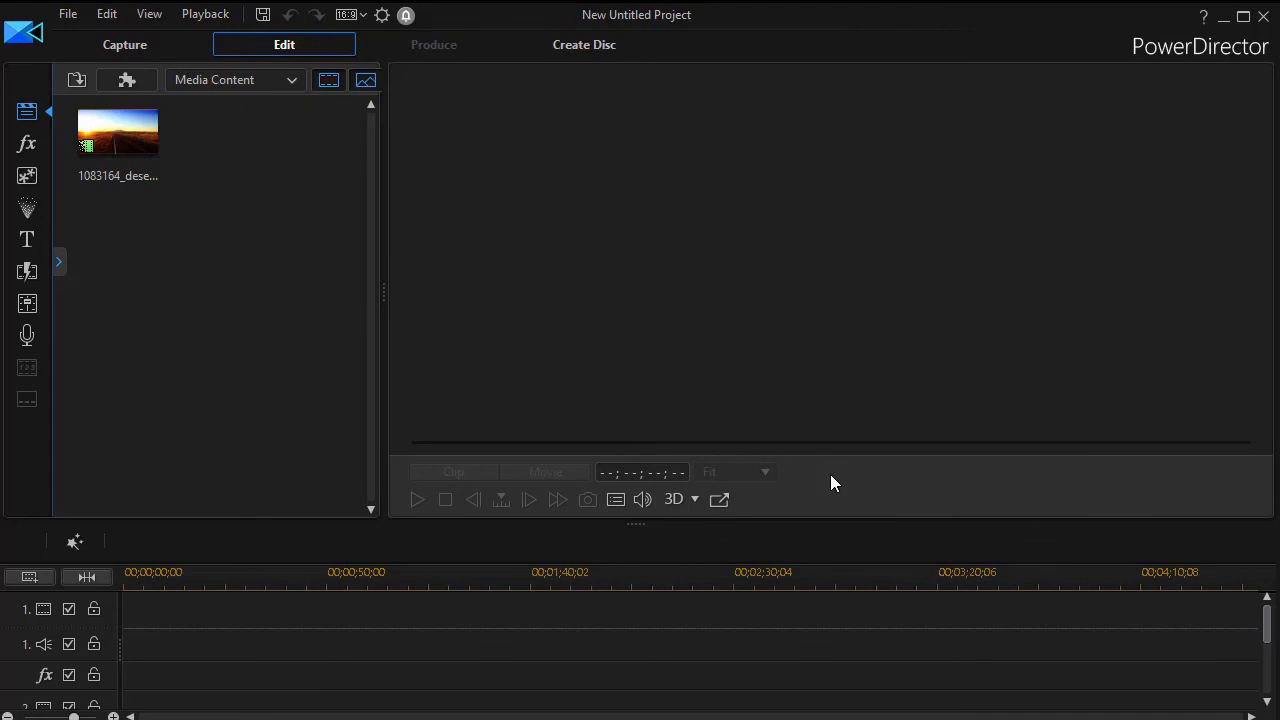
mouse_move(252, 192)
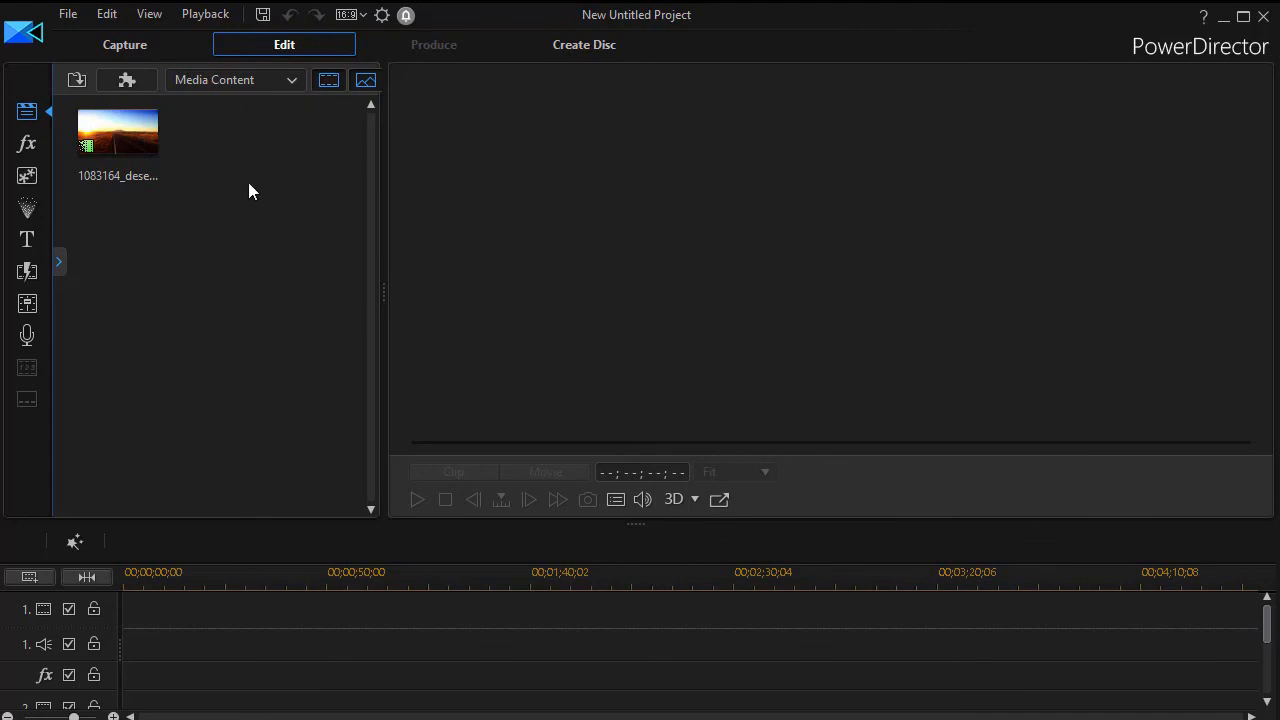
mouse_move(224, 311)
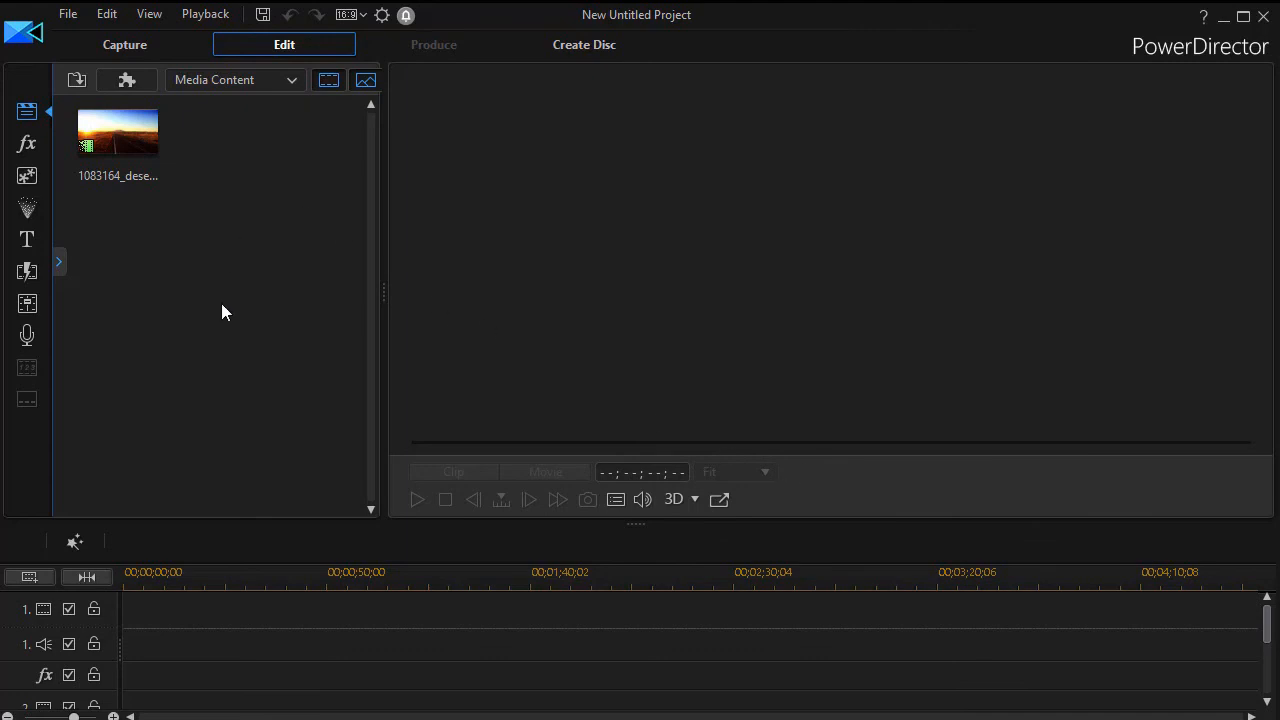